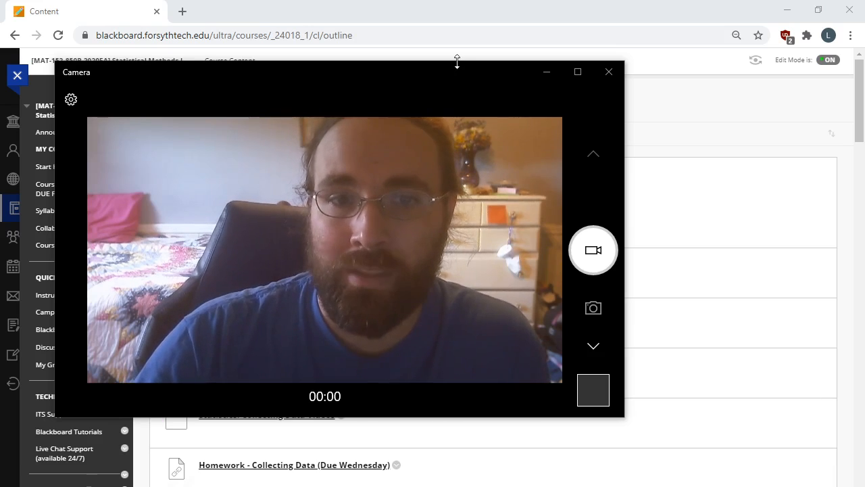
- Browse the Start Here page, then go to the Syllabus page with its attached syllabus file
{"action": "left_click", "coordinate": [609, 72]}
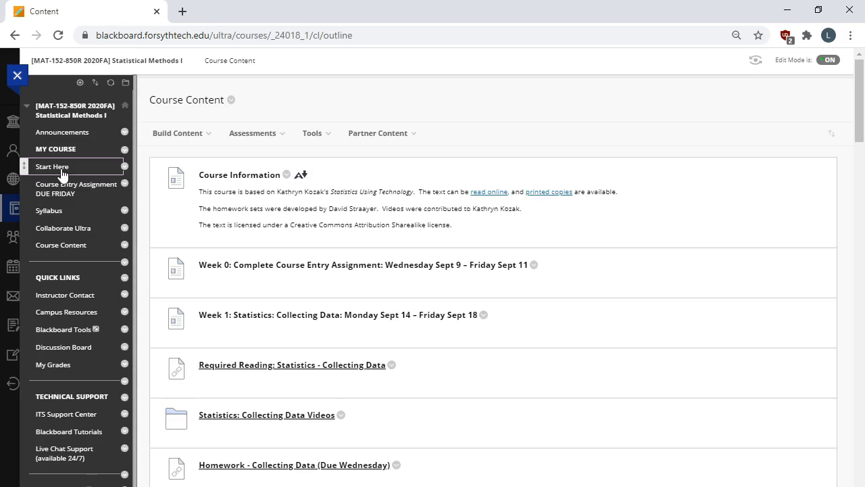
{"action": "left_click", "coordinate": [52, 166]}
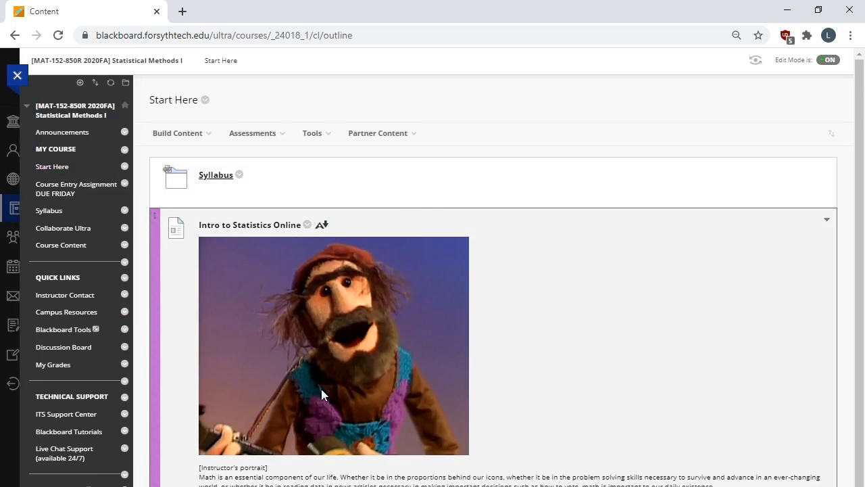
{"action": "scroll", "scroll_direction": "down", "scroll_amount": 3}
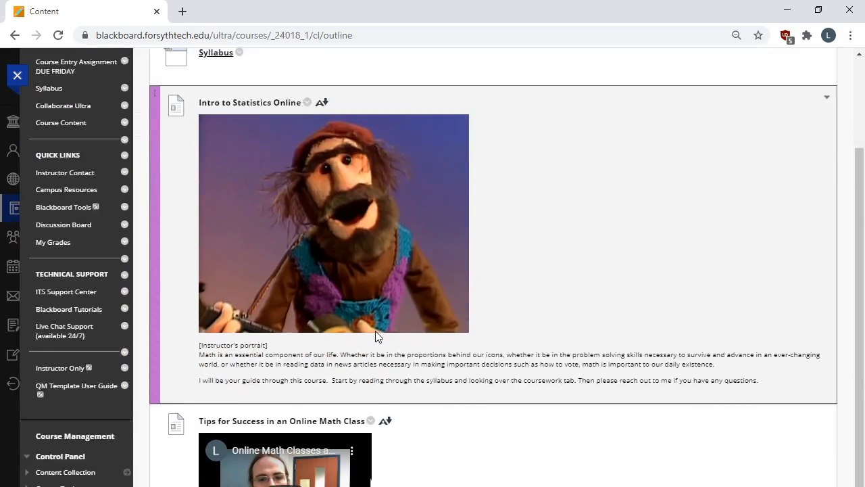
{"action": "scroll", "scroll_direction": "down", "scroll_amount": 3}
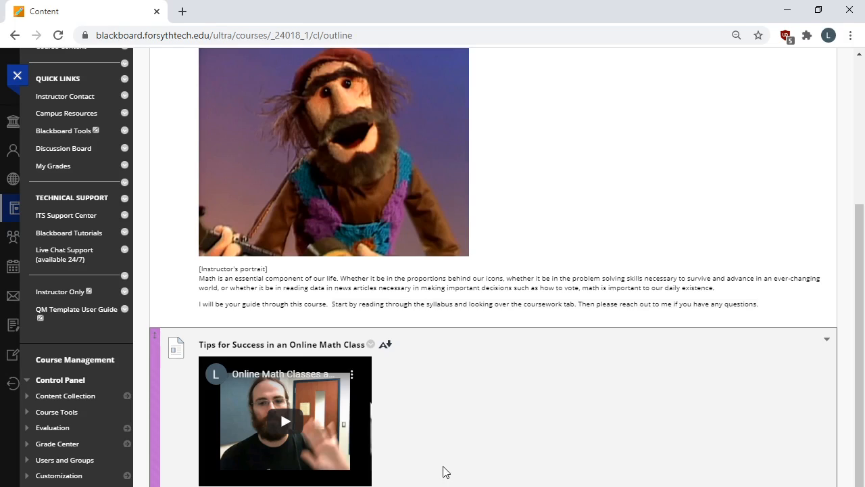
{"action": "mouse_move", "coordinate": [443, 473]}
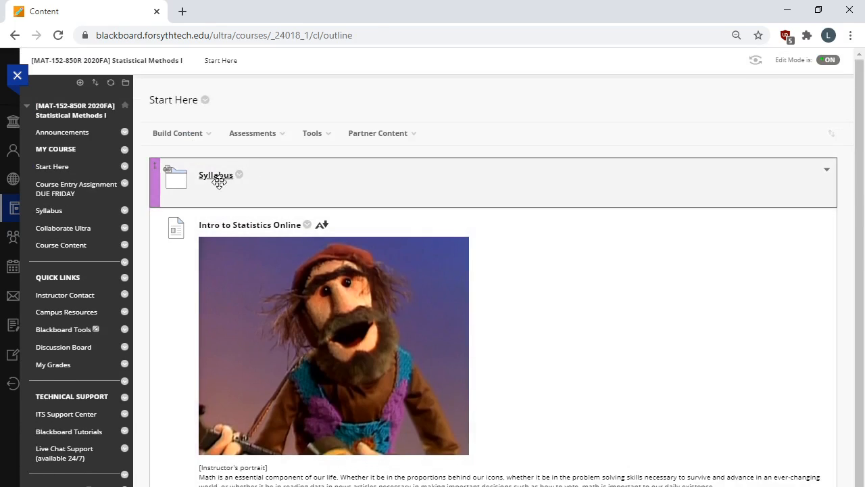
{"action": "left_click", "coordinate": [215, 175]}
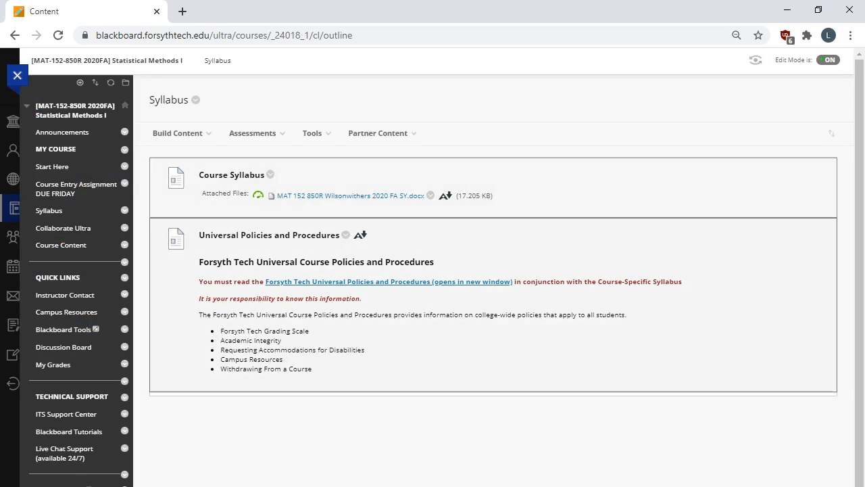
- Open the attached MAT 152 syllabus .docx and scroll to its grading scale and weights
{"action": "left_click", "coordinate": [350, 195]}
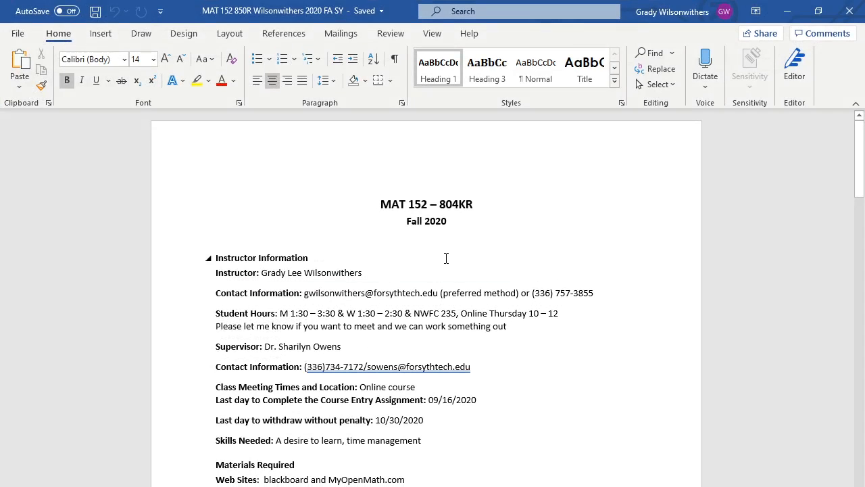
{"action": "scroll", "scroll_direction": "down", "scroll_amount": 3}
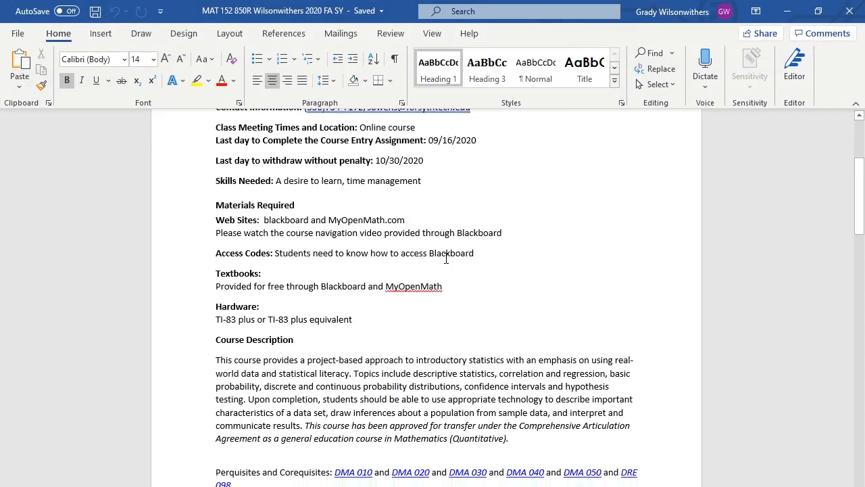
{"action": "scroll", "scroll_direction": "down", "scroll_amount": 3}
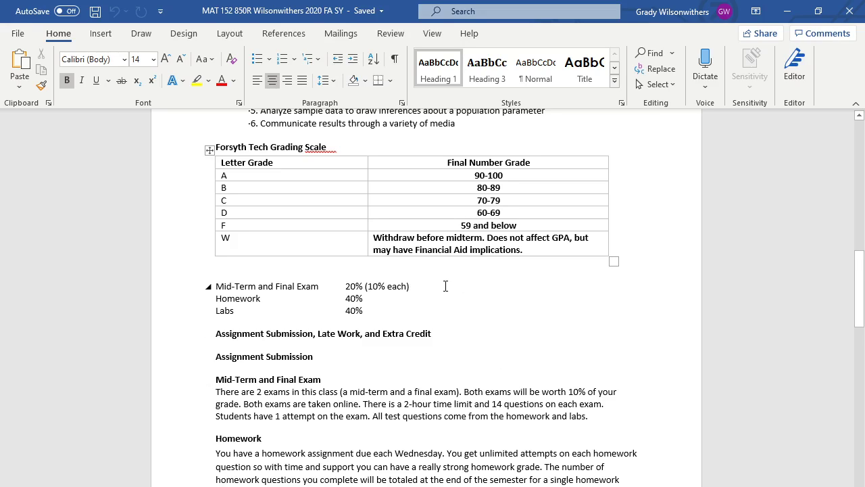
{"action": "mouse_move", "coordinate": [373, 297]}
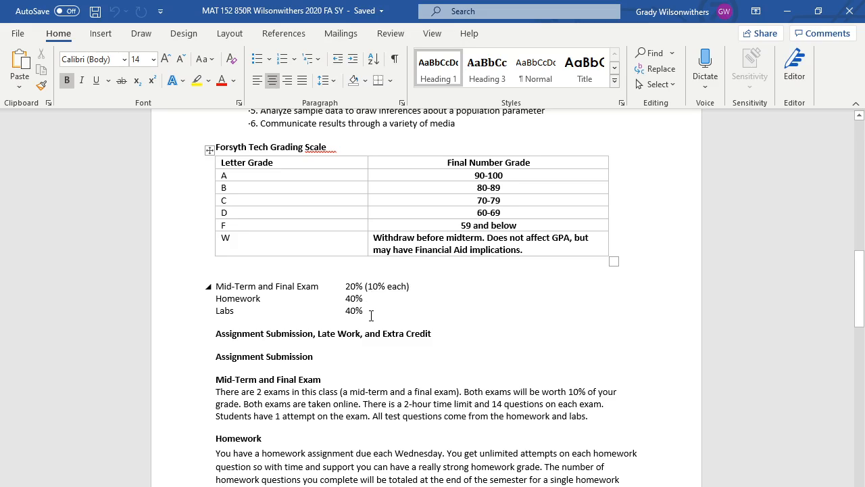
{"action": "scroll", "scroll_direction": "down", "scroll_amount": 3}
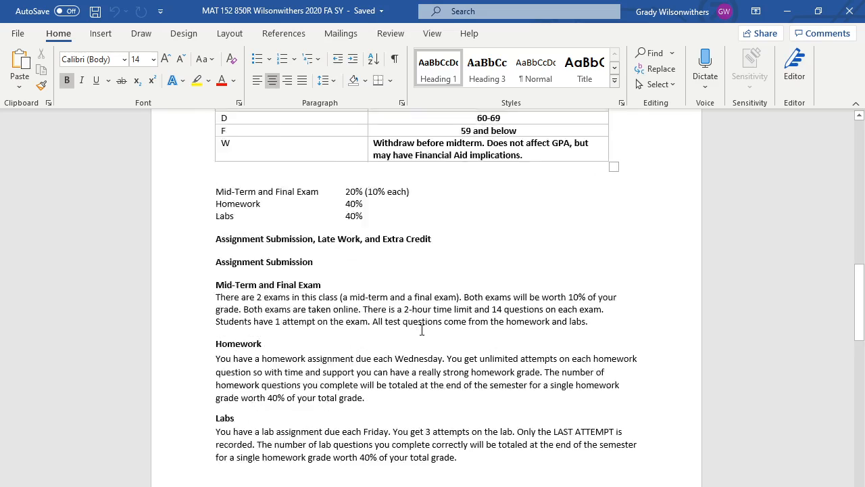
- Scroll to the Fall 2020 online pacing guide and highlight the Week 11 Thanksgiving entry
{"action": "scroll", "scroll_direction": "down", "scroll_amount": 3}
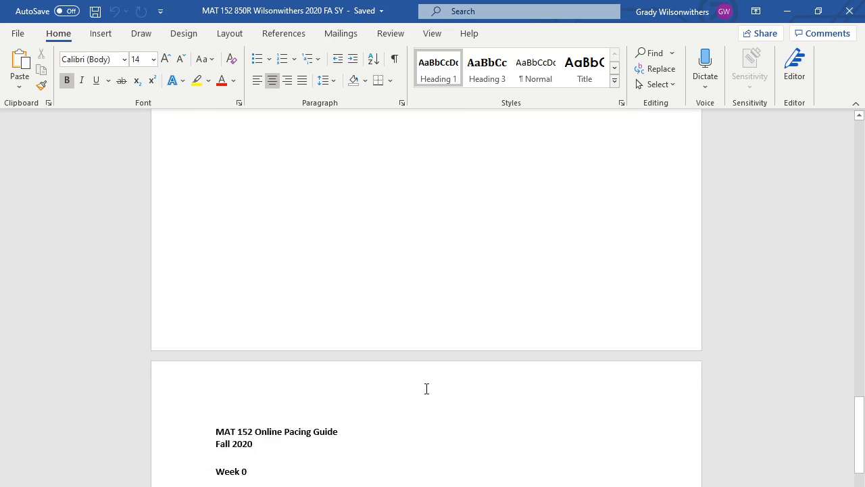
{"action": "scroll", "scroll_direction": "down", "scroll_amount": 3}
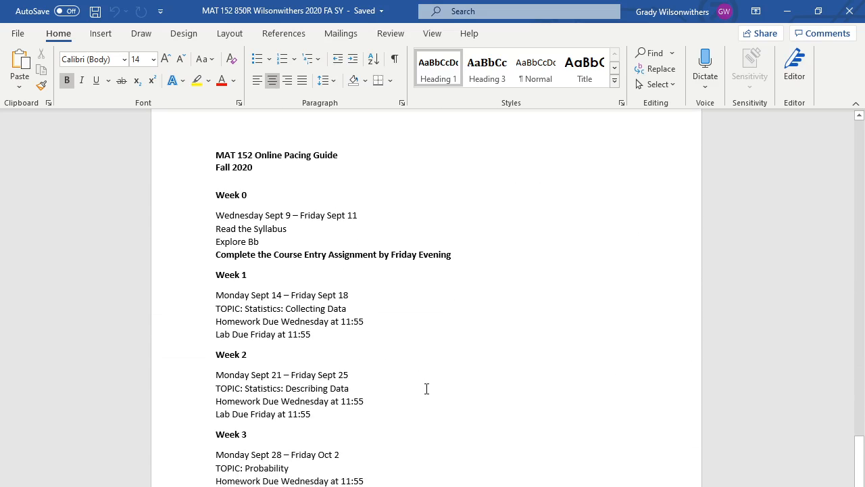
{"action": "scroll", "scroll_direction": "down", "scroll_amount": 3}
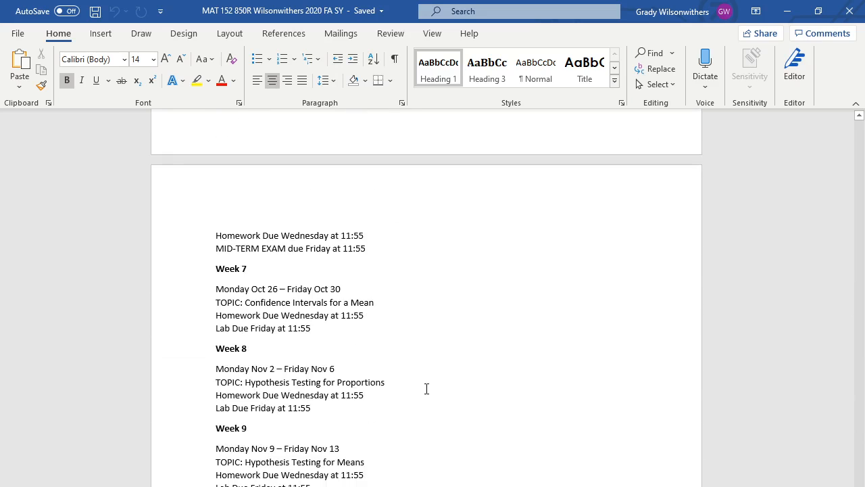
{"action": "scroll", "scroll_direction": "down", "scroll_amount": 3}
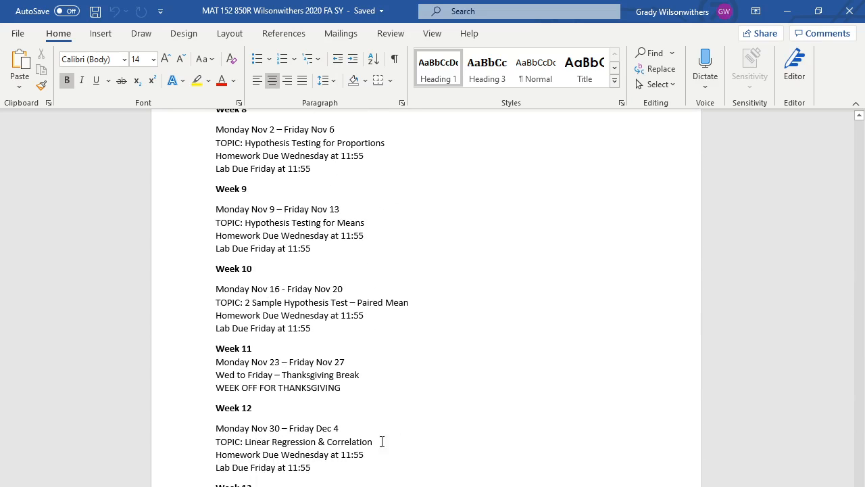
{"action": "left_click_drag", "start_coordinate": [215, 348], "coordinate": [341, 395]}
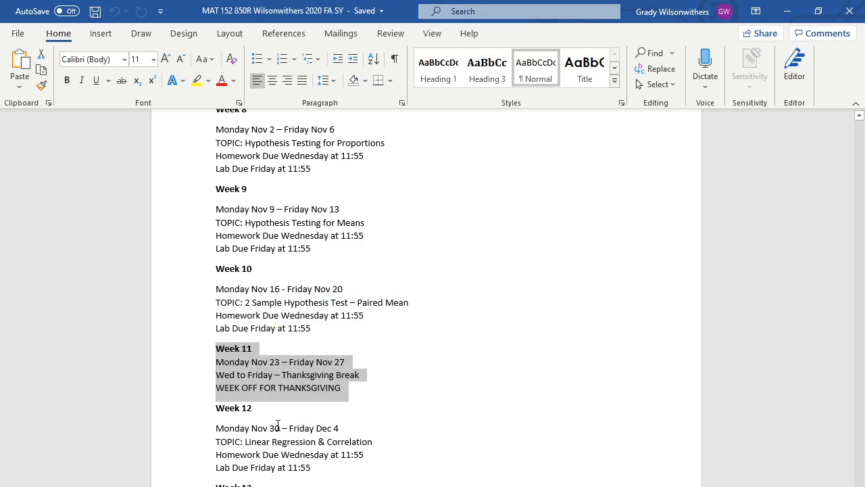
{"action": "mouse_move", "coordinate": [276, 384]}
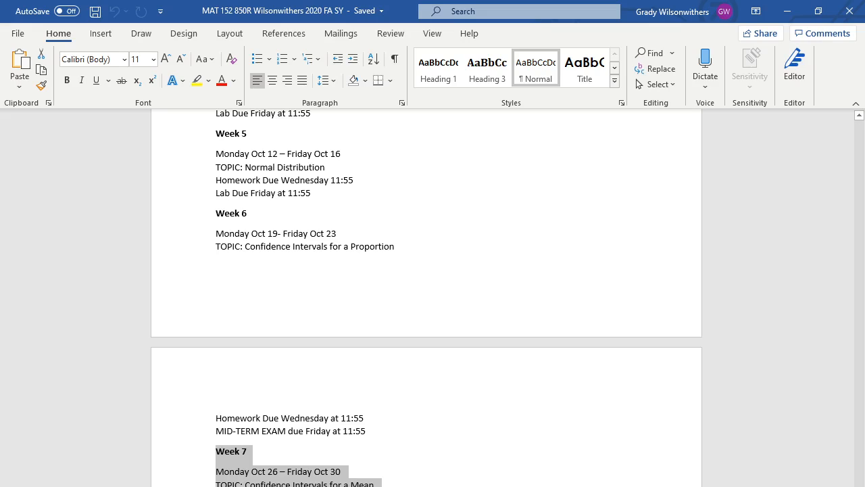
{"action": "mouse_move", "coordinate": [381, 438]}
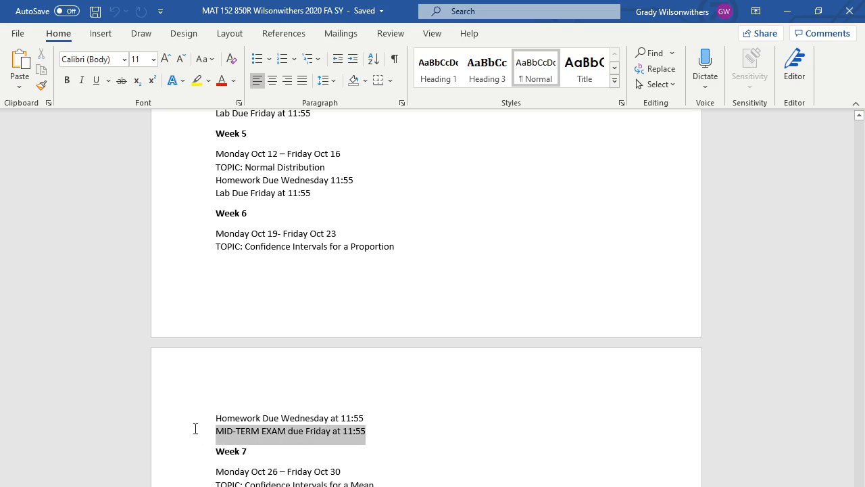
{"action": "mouse_move", "coordinate": [322, 471]}
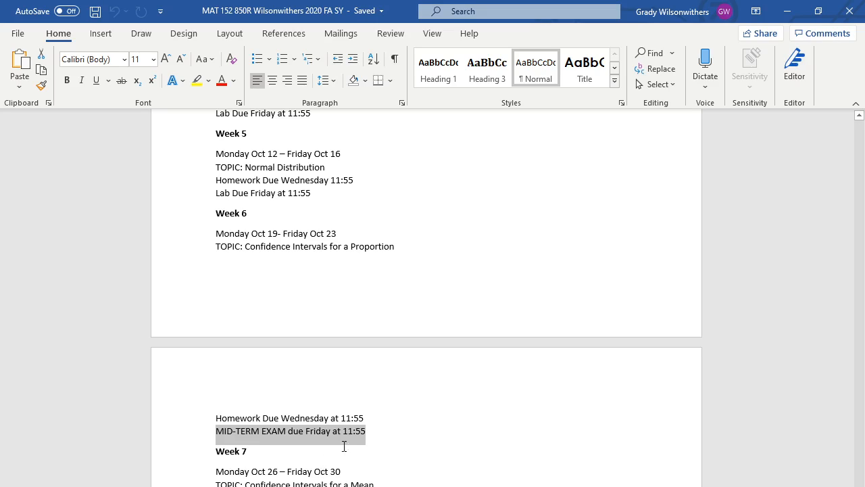
{"action": "mouse_move", "coordinate": [368, 426]}
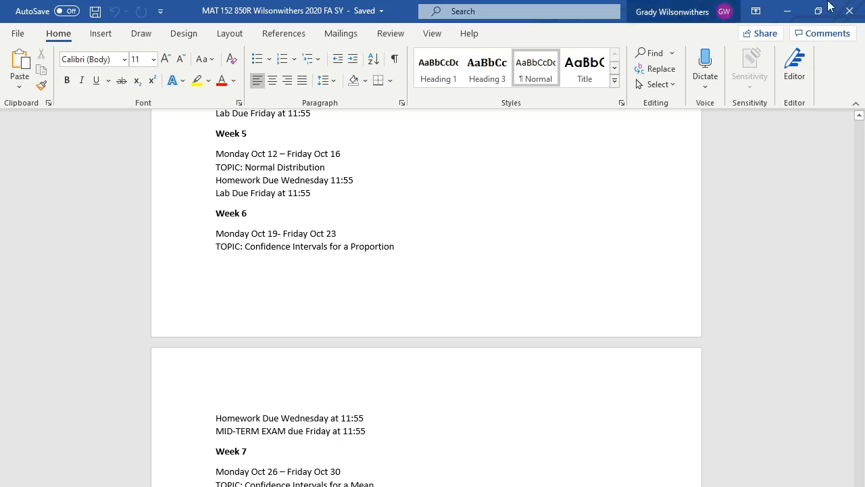
{"action": "mouse_move", "coordinate": [614, 336]}
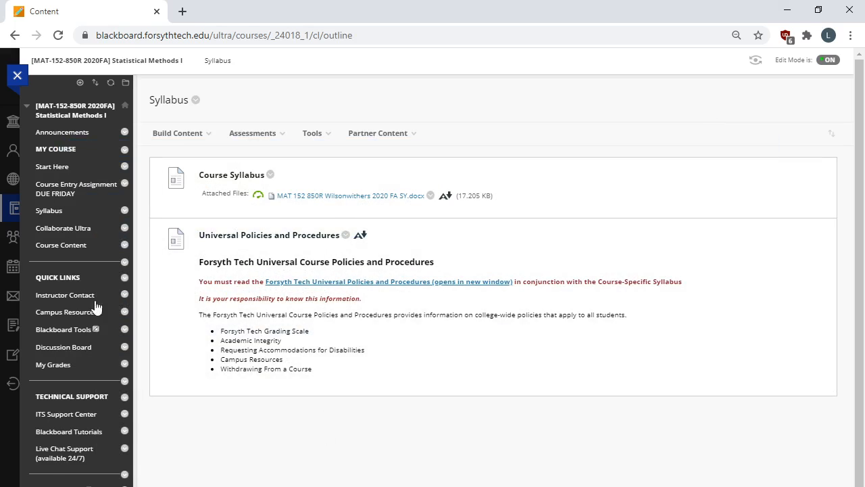
{"action": "mouse_move", "coordinate": [59, 216]}
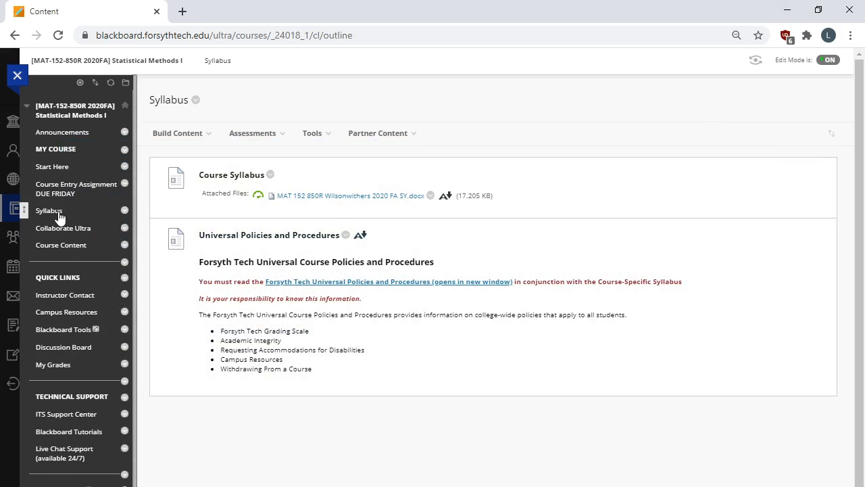
{"action": "mouse_move", "coordinate": [65, 247]}
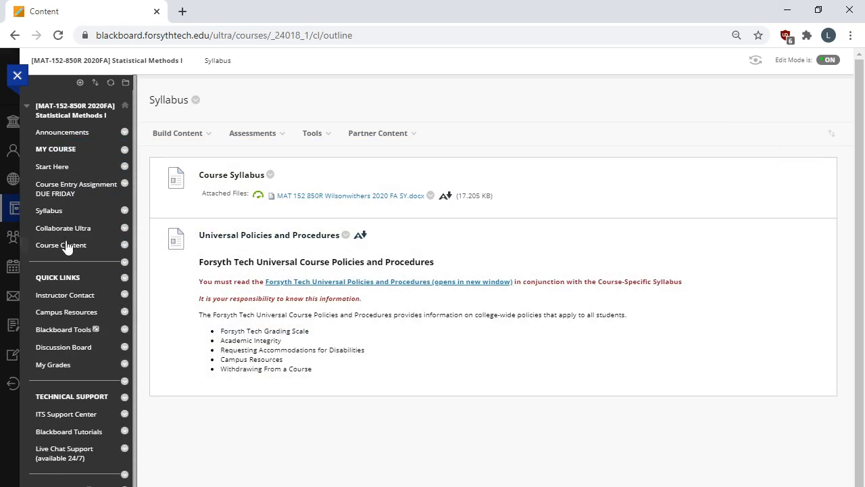
- Go to Collaborate Ultra in the course menu to view the Course Room
{"action": "left_click", "coordinate": [63, 228]}
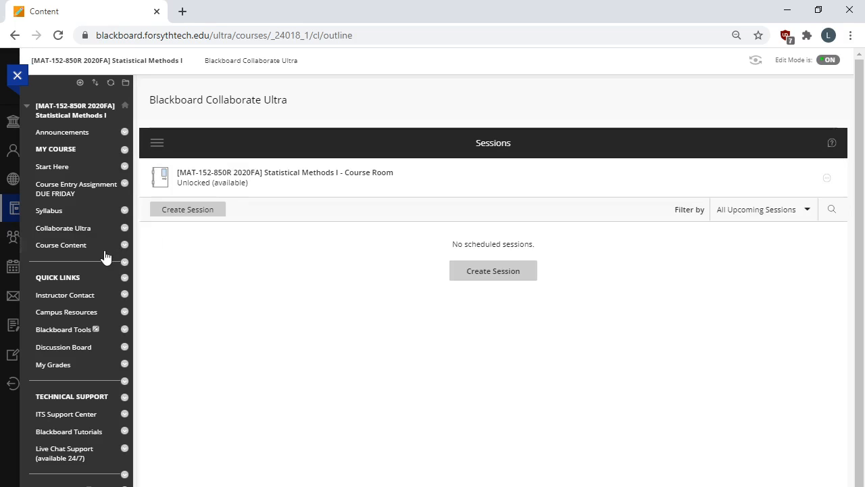
{"action": "mouse_move", "coordinate": [210, 123]}
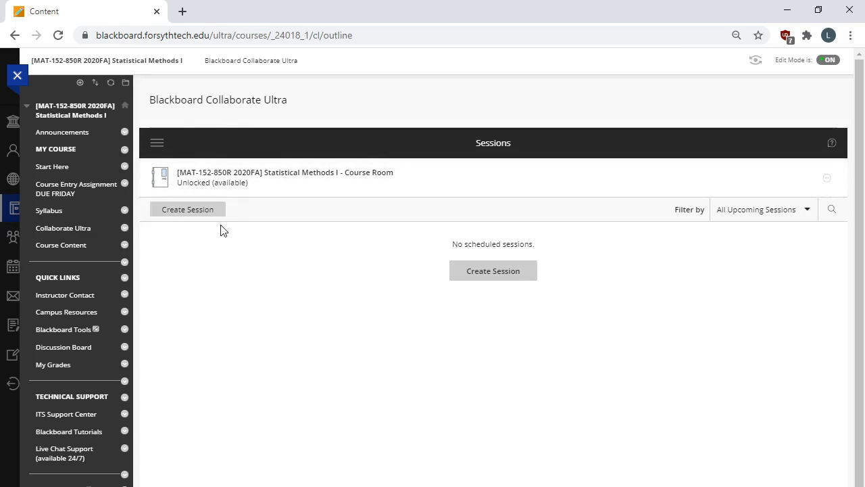
{"action": "mouse_move", "coordinate": [166, 229]}
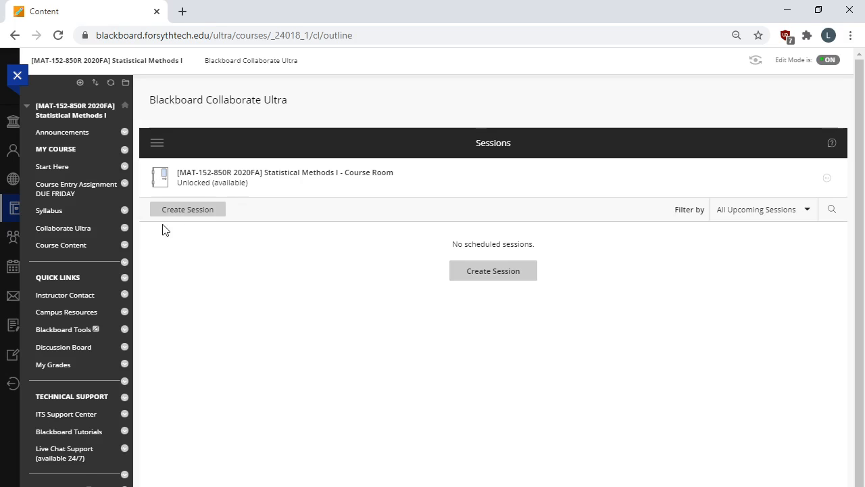
{"action": "mouse_move", "coordinate": [86, 228]}
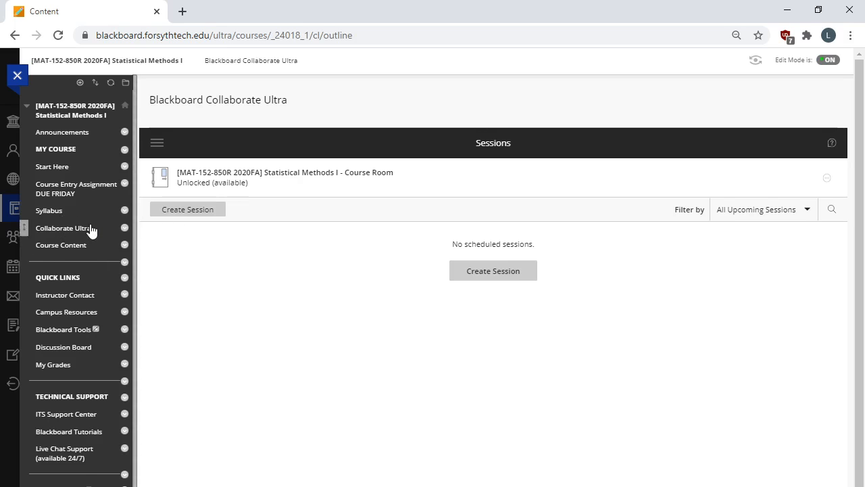
{"action": "mouse_move", "coordinate": [93, 232]}
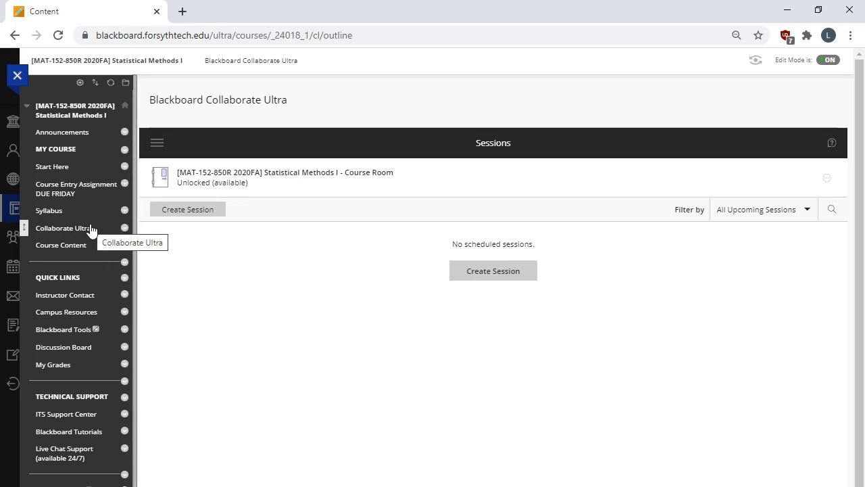
{"action": "mouse_move", "coordinate": [189, 205]}
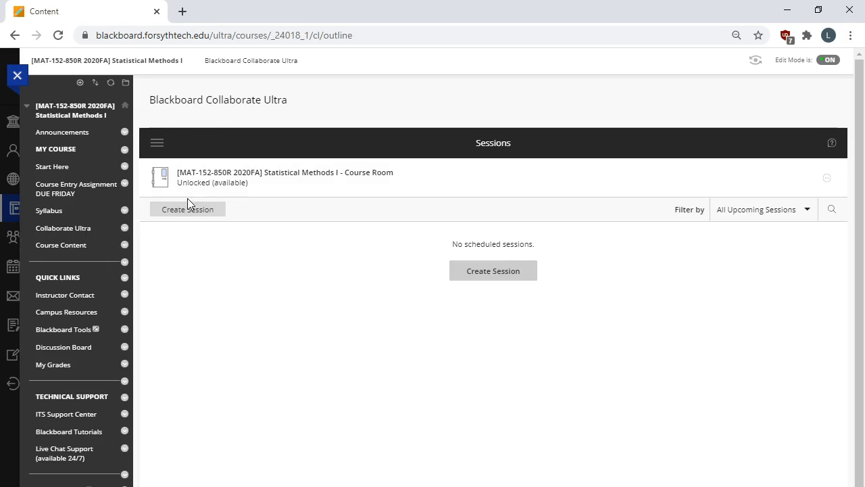
- Go to 'Course Entry Assignment DUE FRIDAY' to view the bio posting prompt
{"action": "left_click", "coordinate": [75, 189]}
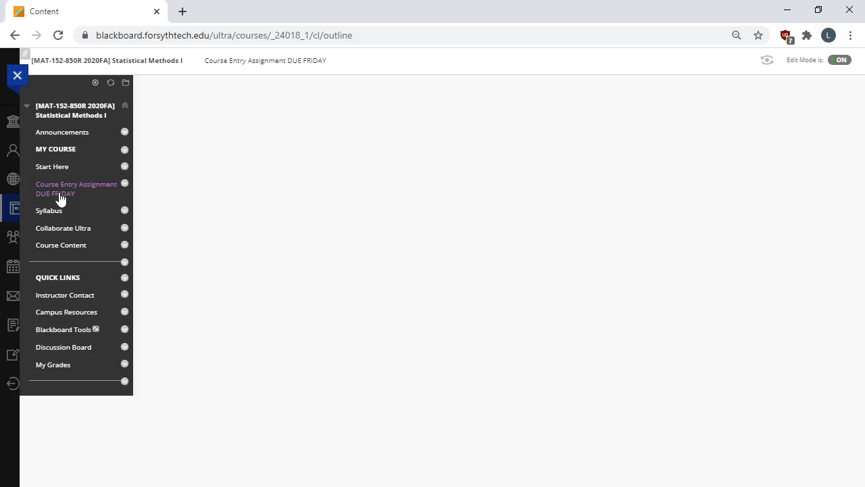
{"action": "left_click", "coordinate": [75, 189]}
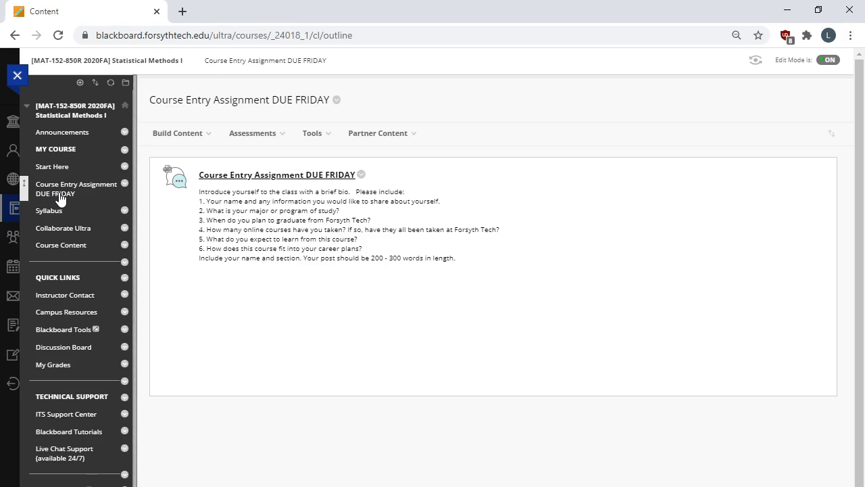
{"action": "mouse_move", "coordinate": [283, 169]}
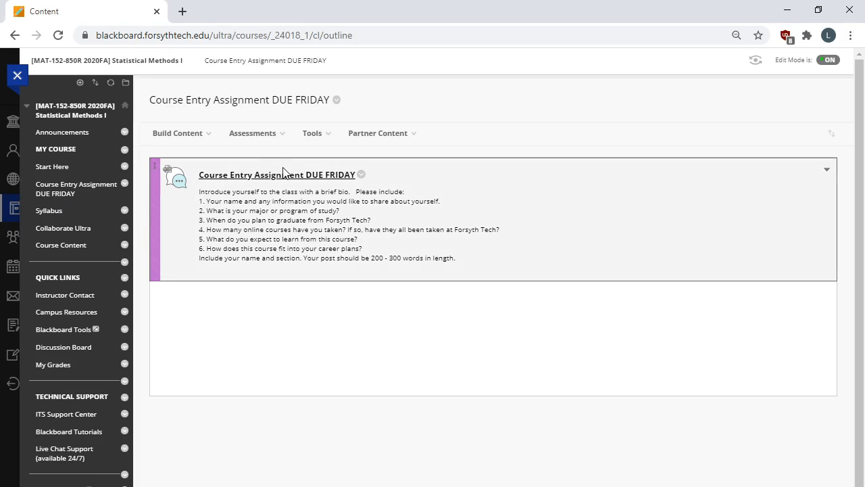
{"action": "mouse_move", "coordinate": [301, 183]}
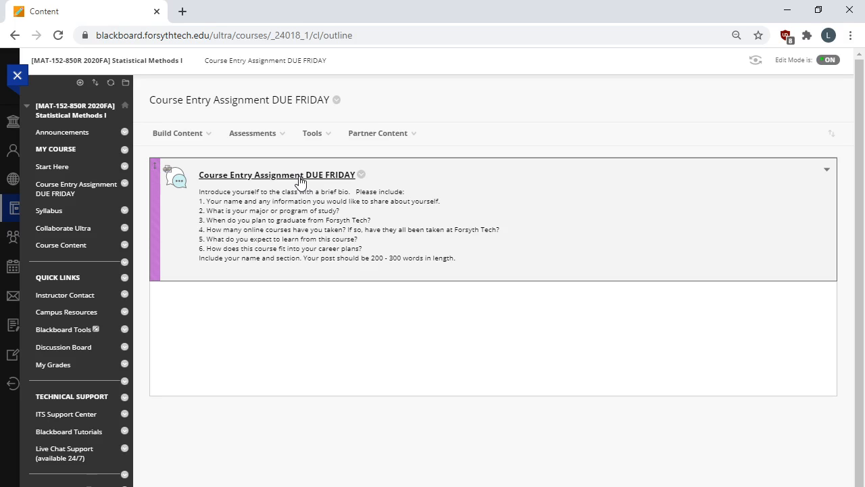
{"action": "mouse_move", "coordinate": [321, 248]}
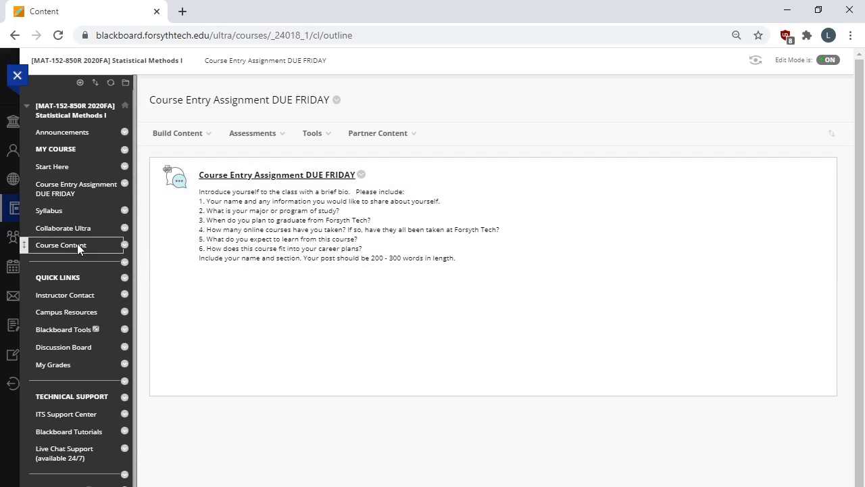
- Return to Course Content to see the course information and Week 0 and Week 1 items
{"action": "left_click", "coordinate": [61, 245]}
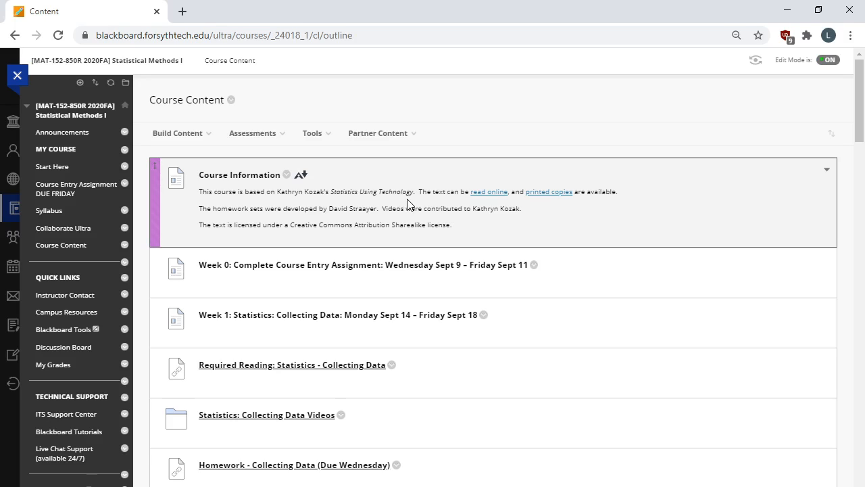
{"action": "mouse_move", "coordinate": [456, 200]}
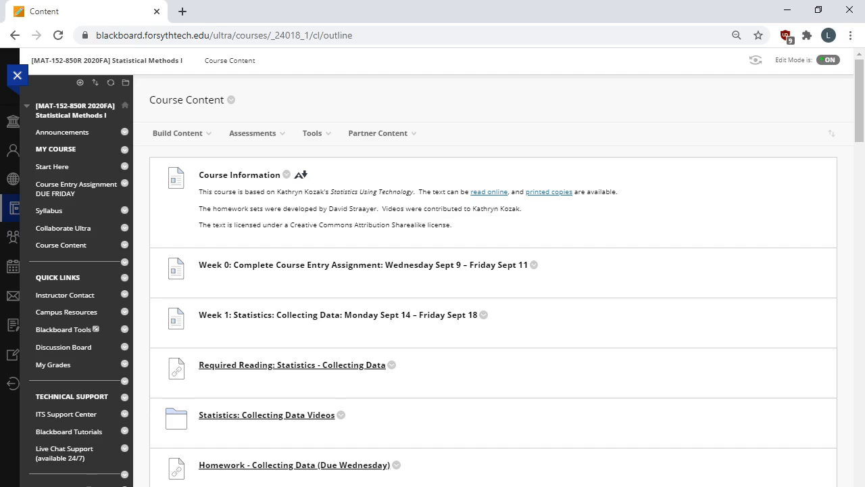
{"action": "mouse_move", "coordinate": [340, 376]}
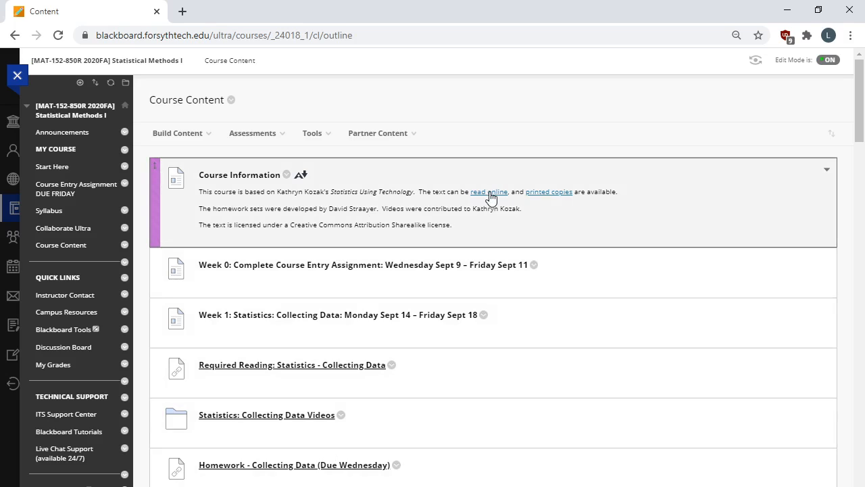
{"action": "mouse_move", "coordinate": [487, 203]}
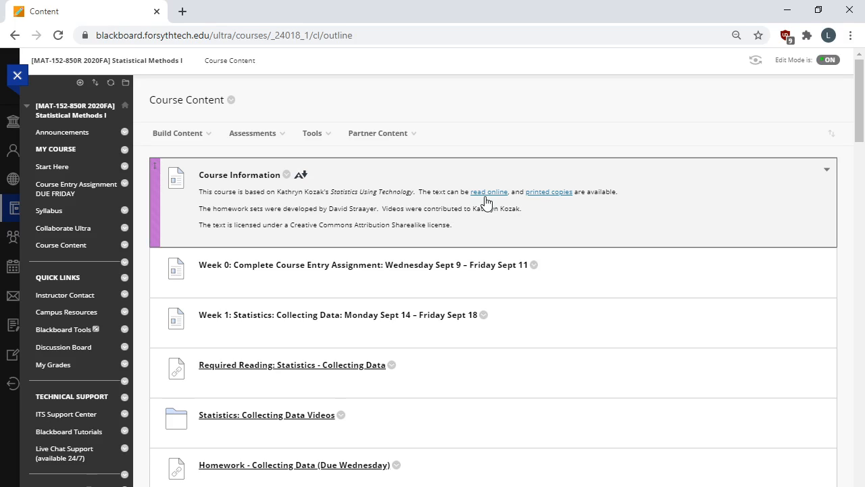
{"action": "mouse_move", "coordinate": [517, 277]}
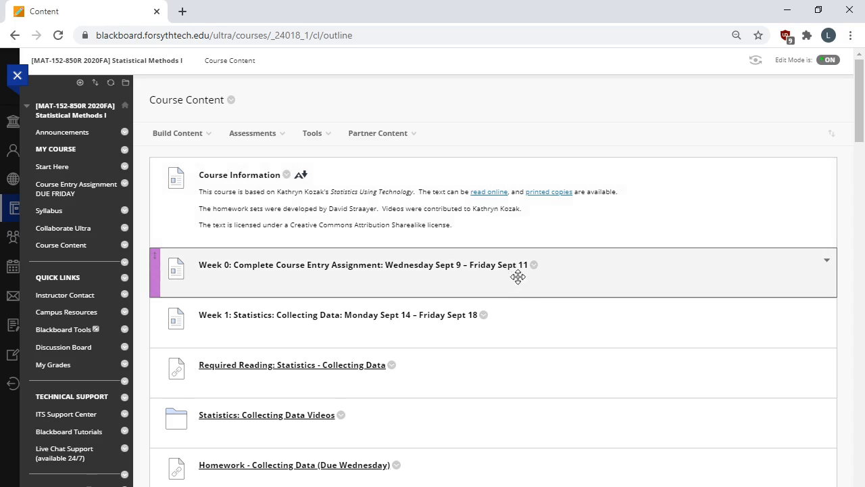
- Scroll Course Content down to Week 10: 2 Sample Hypothesis Test - Paired Mean
{"action": "scroll", "scroll_direction": "down", "scroll_amount": 3}
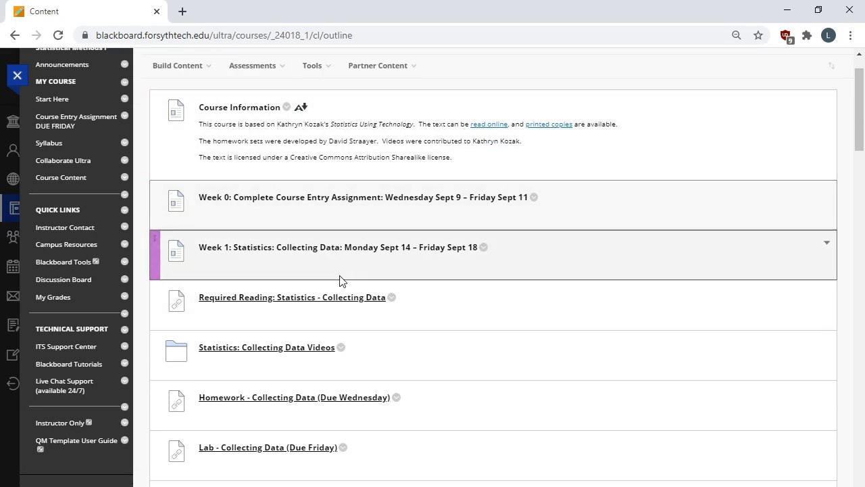
{"action": "scroll", "scroll_direction": "down", "scroll_amount": 3}
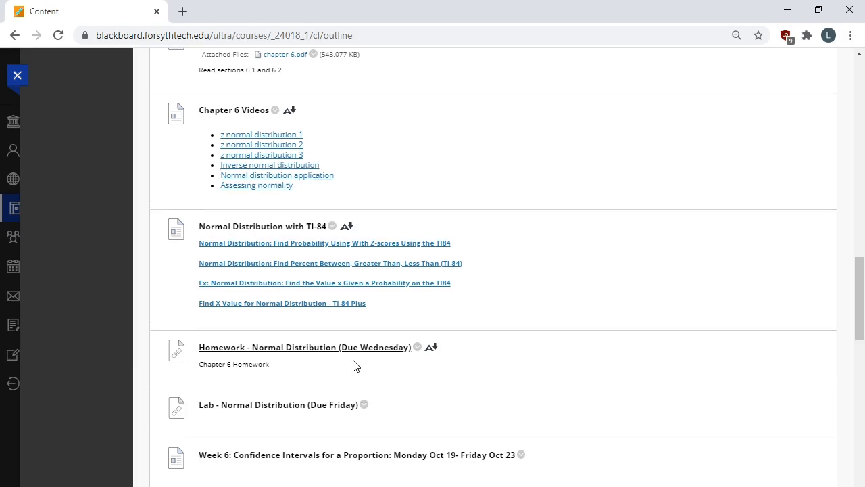
{"action": "scroll", "scroll_direction": "down", "scroll_amount": 3}
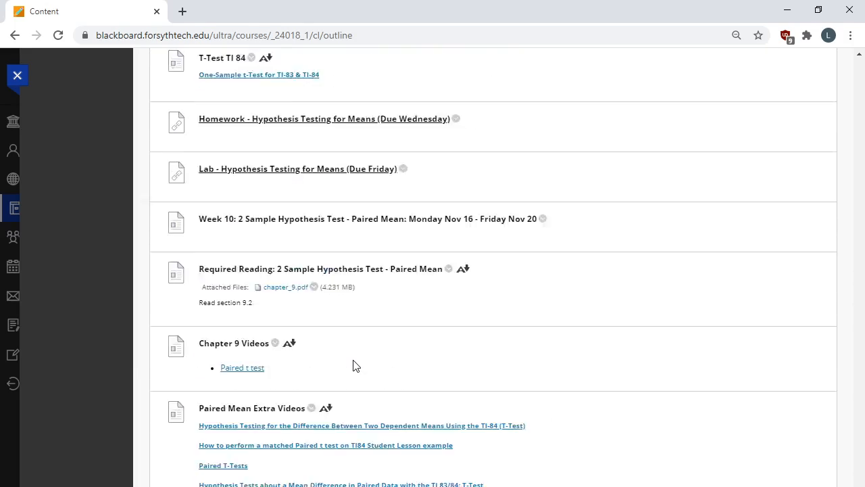
{"action": "scroll", "scroll_direction": "down", "scroll_amount": 3}
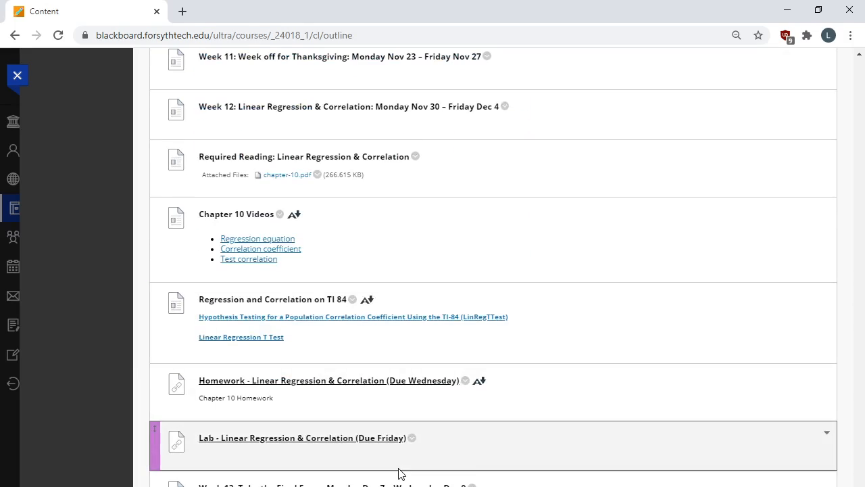
{"action": "scroll", "scroll_direction": "down", "scroll_amount": 3}
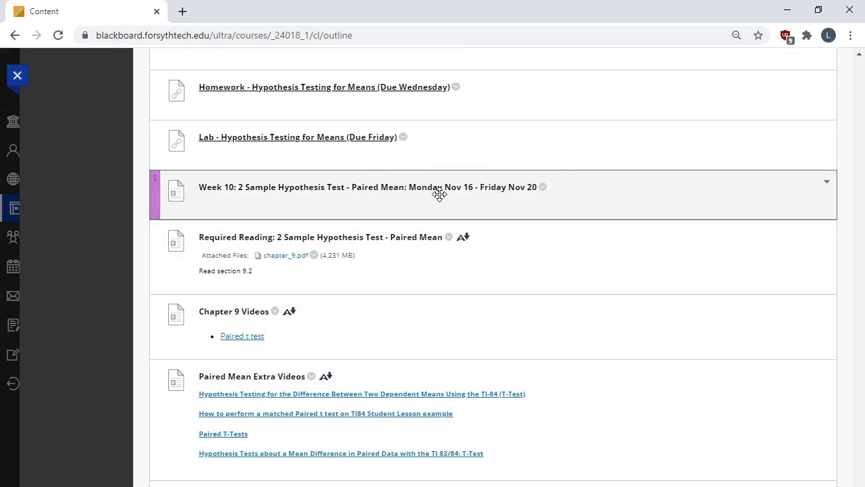
{"action": "mouse_move", "coordinate": [447, 208]}
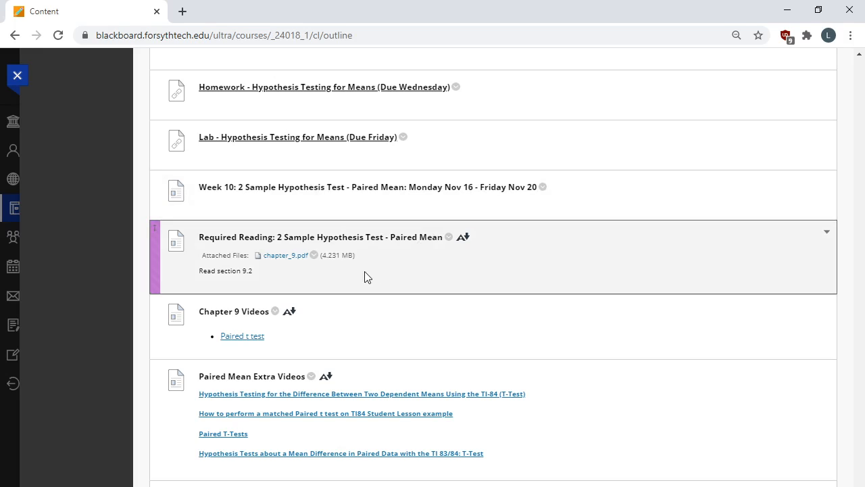
{"action": "mouse_move", "coordinate": [252, 282]}
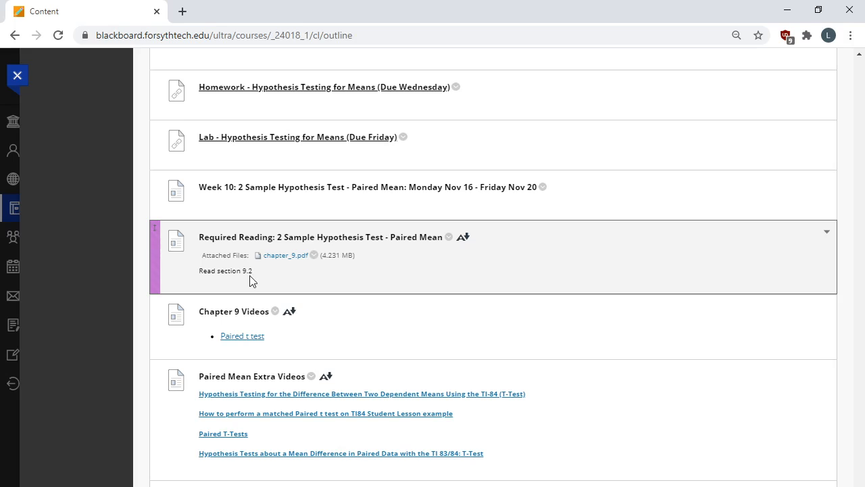
{"action": "mouse_move", "coordinate": [283, 267]}
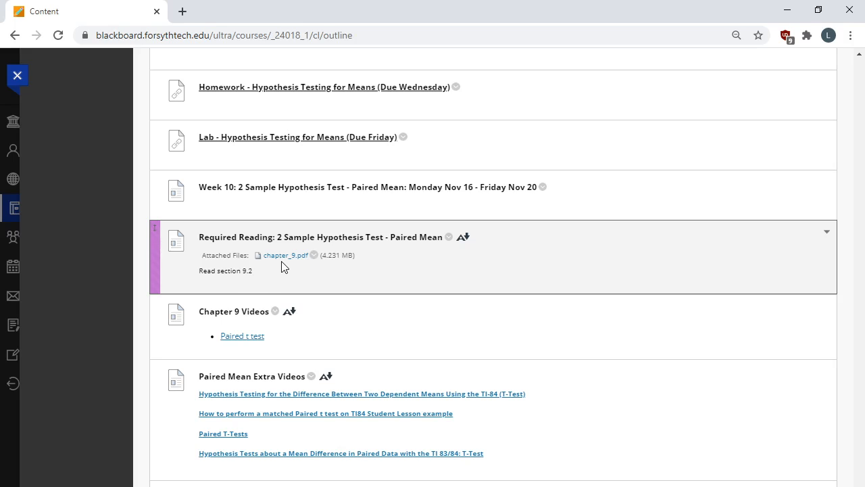
{"action": "mouse_move", "coordinate": [288, 261]}
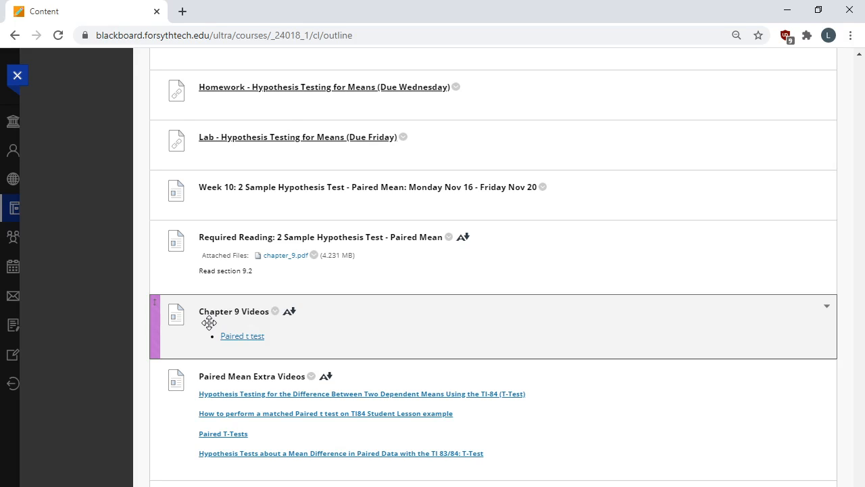
{"action": "mouse_move", "coordinate": [238, 342]}
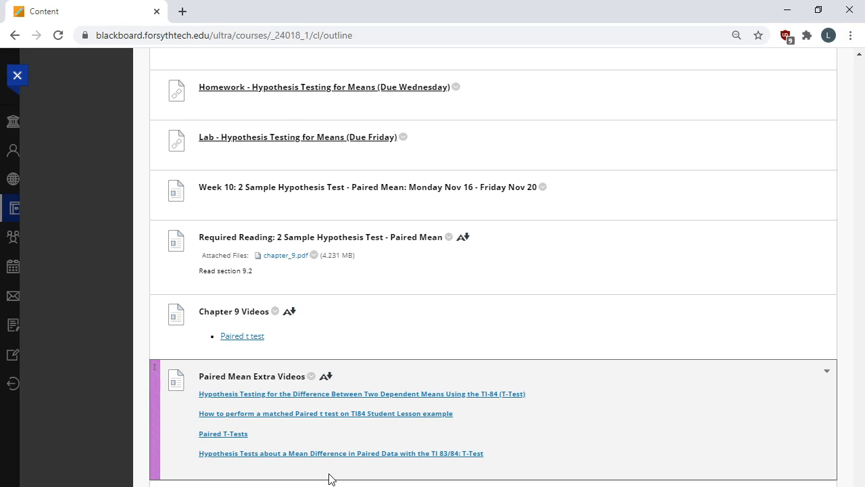
{"action": "mouse_move", "coordinate": [478, 376]}
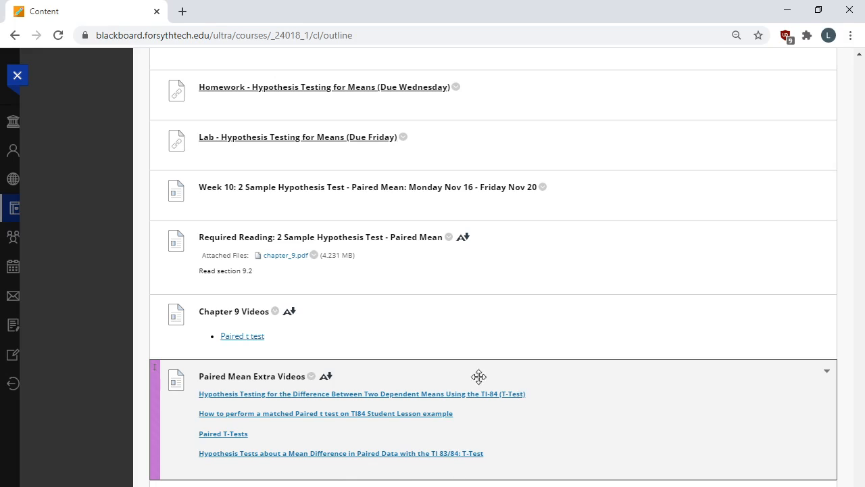
{"action": "mouse_move", "coordinate": [360, 382]}
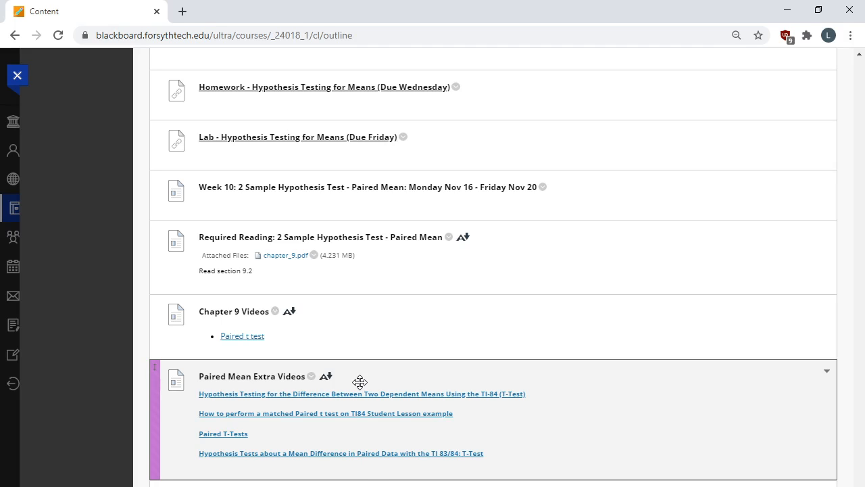
{"action": "mouse_move", "coordinate": [327, 424]}
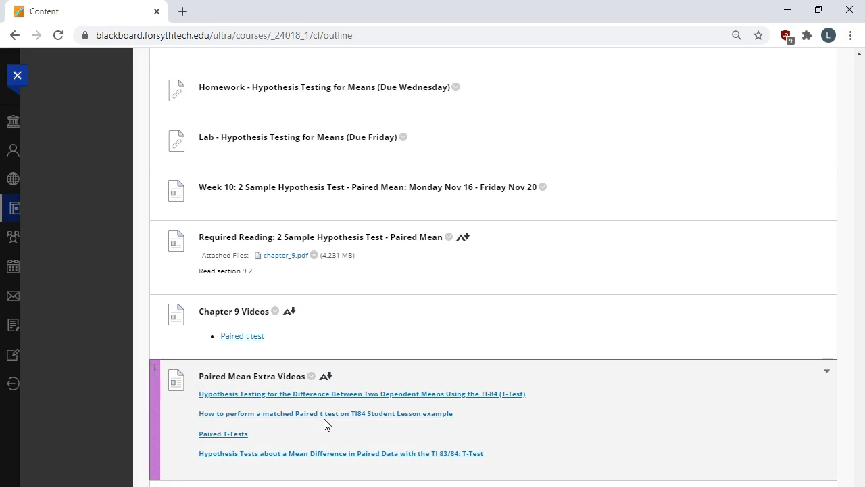
{"action": "mouse_move", "coordinate": [331, 437]}
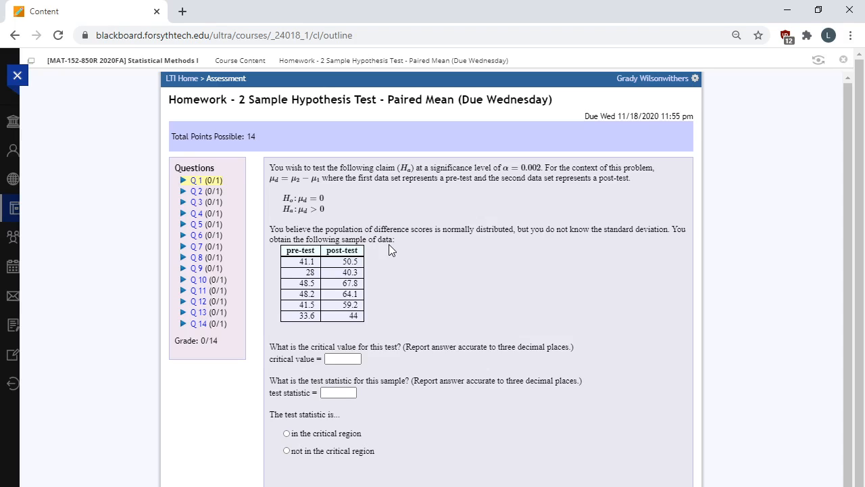
- Scroll down the paired-mean homework to question 1's Submit button
{"action": "scroll", "scroll_direction": "down", "scroll_amount": 3}
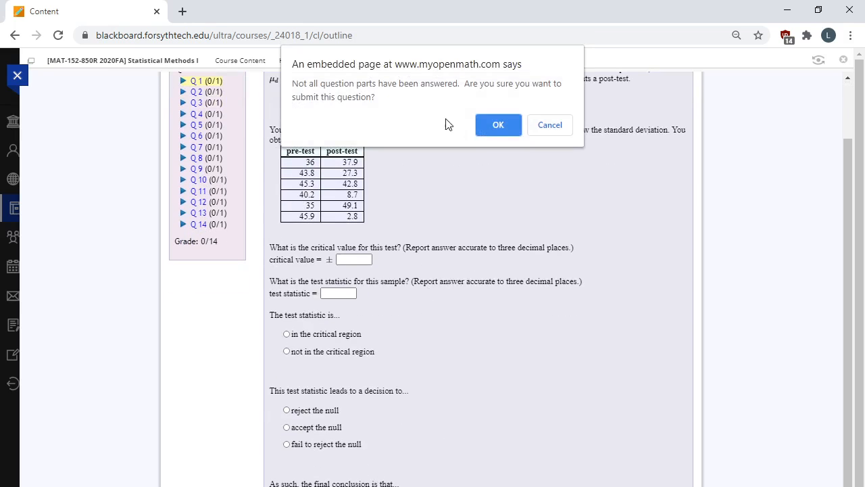
- Confirm submitting question 1 unanswered, load a new version, then view questions 13 and 10
{"action": "left_click", "coordinate": [498, 124]}
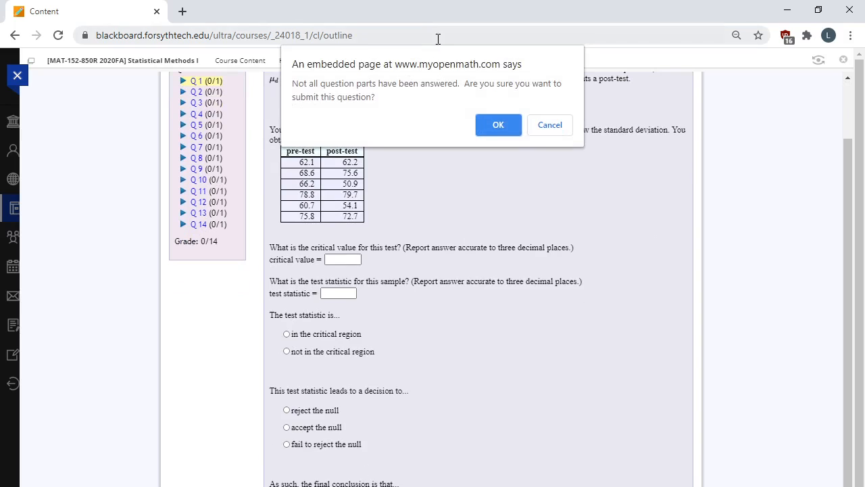
{"action": "left_click", "coordinate": [498, 125]}
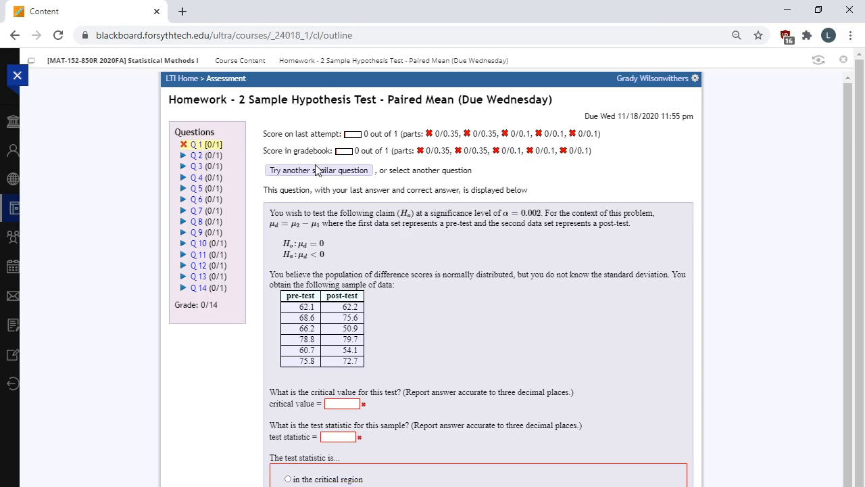
{"action": "left_click", "coordinate": [319, 170]}
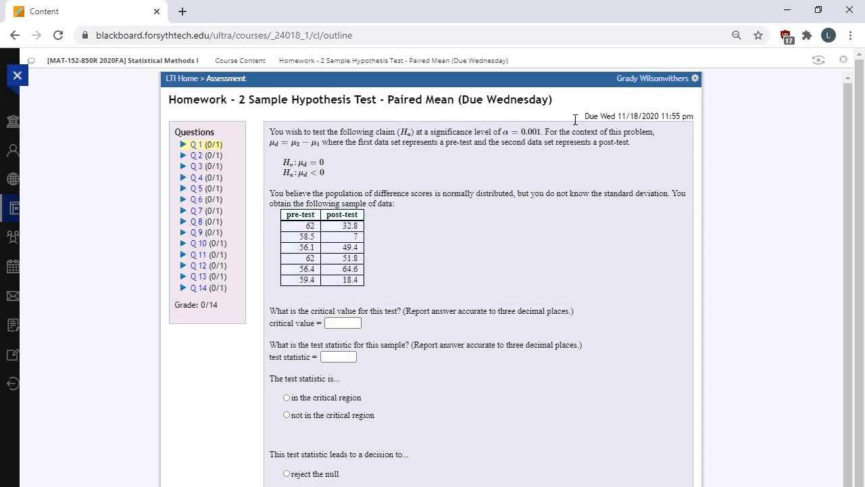
{"action": "mouse_move", "coordinate": [295, 336]}
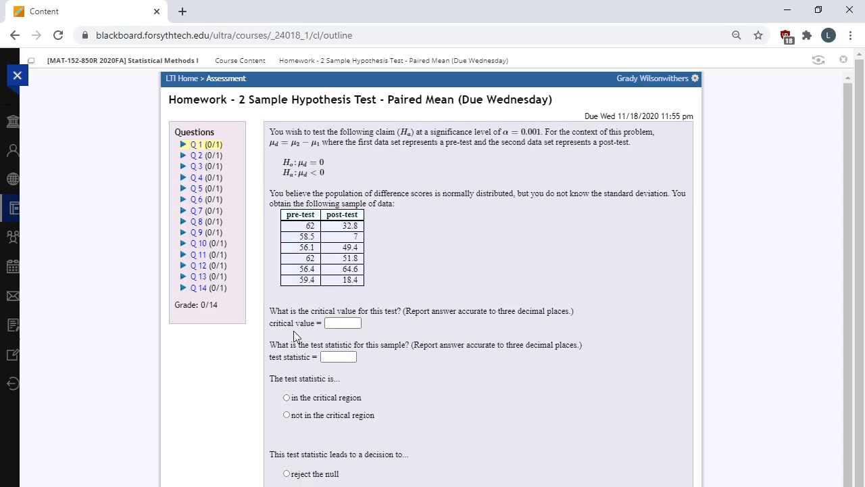
{"action": "mouse_move", "coordinate": [441, 448]}
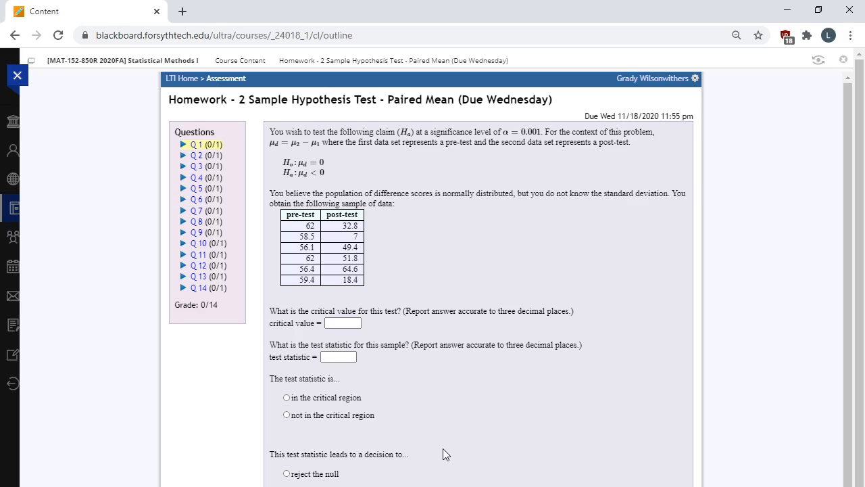
{"action": "mouse_move", "coordinate": [268, 353]}
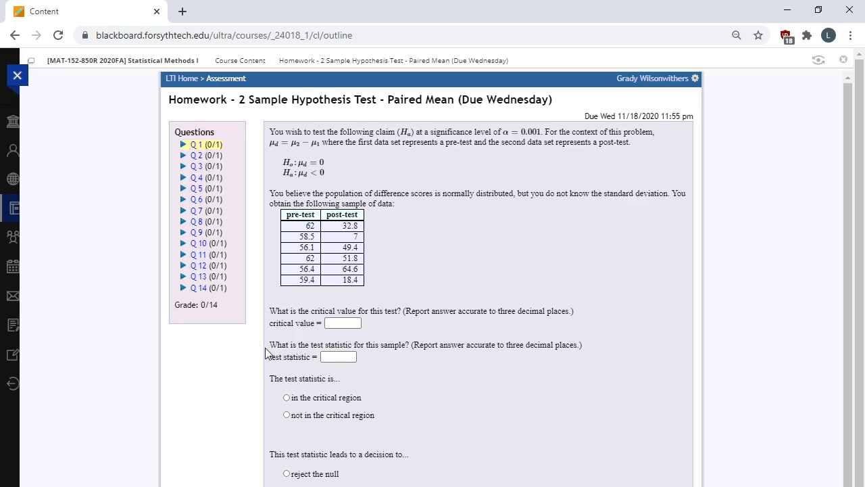
{"action": "left_click", "coordinate": [202, 275]}
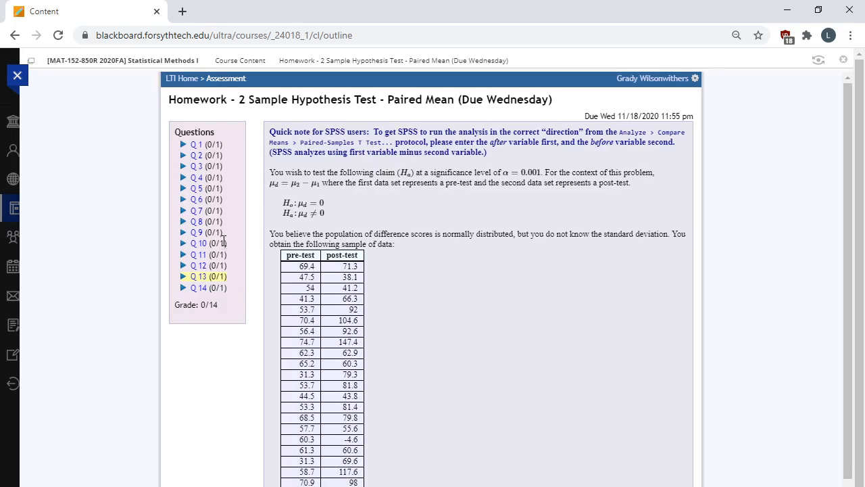
{"action": "left_click", "coordinate": [199, 243]}
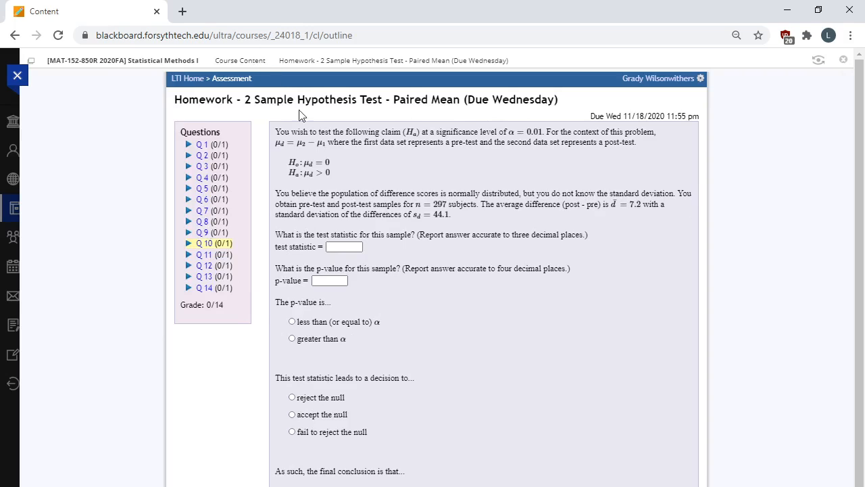
{"action": "mouse_move", "coordinate": [264, 84]}
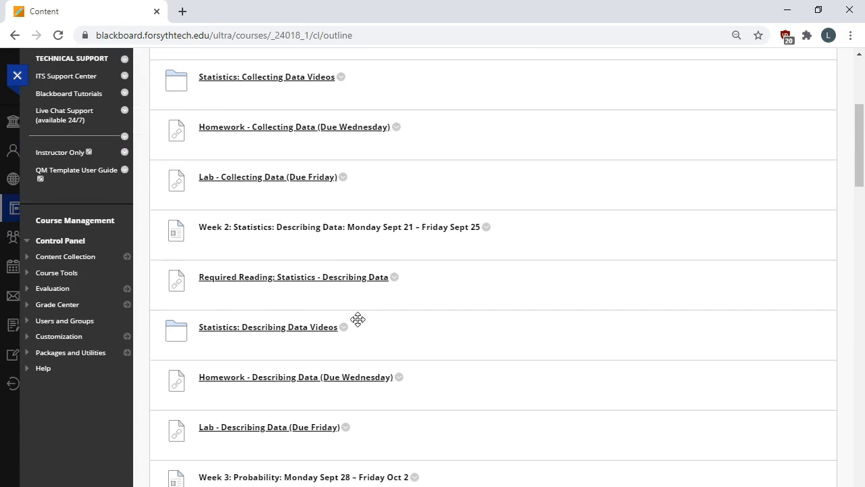
- Scroll to Week 10 and open 'Lab - 2 Sample Hypothesis Test - Paired Mean (Due Friday)'
{"action": "scroll", "scroll_direction": "down", "scroll_amount": 3}
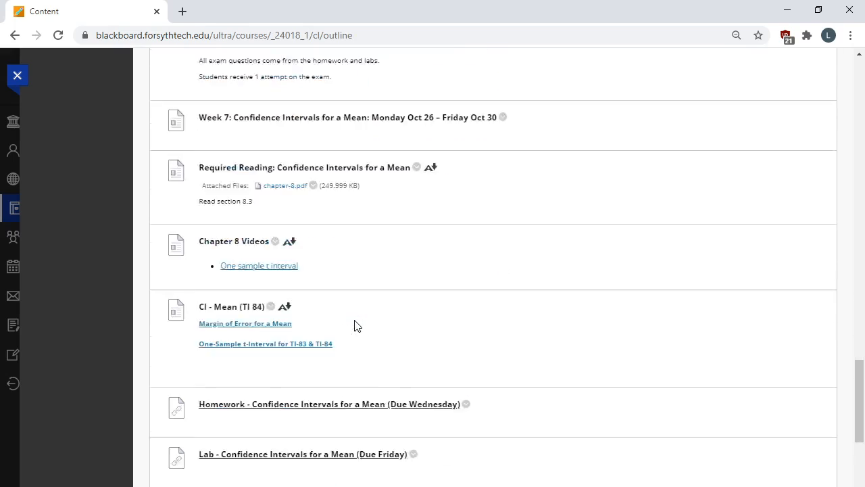
{"action": "scroll", "scroll_direction": "down", "scroll_amount": 3}
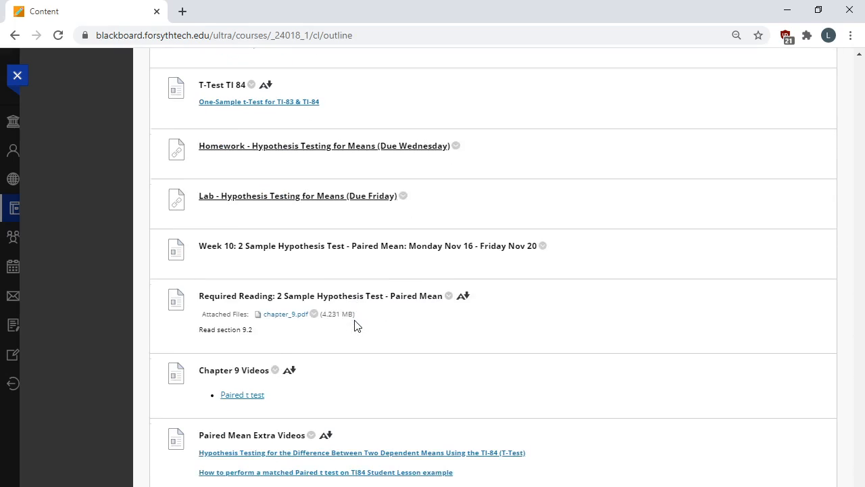
{"action": "scroll", "scroll_direction": "down", "scroll_amount": 3}
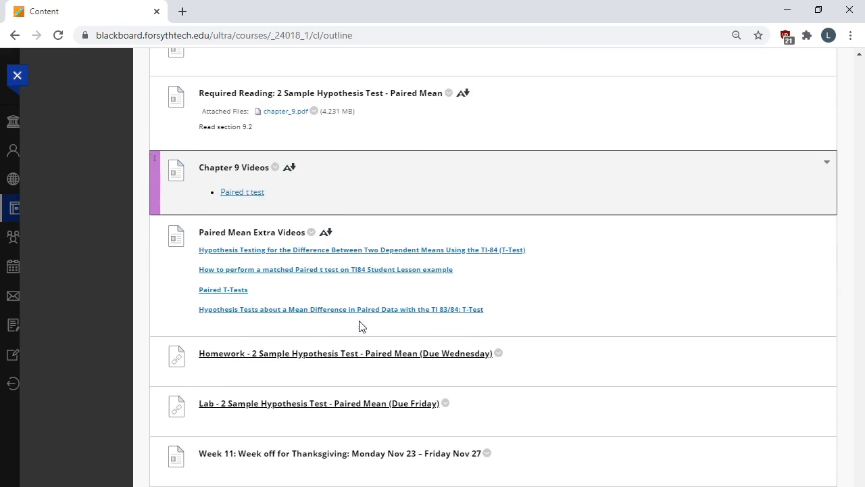
{"action": "mouse_move", "coordinate": [340, 409]}
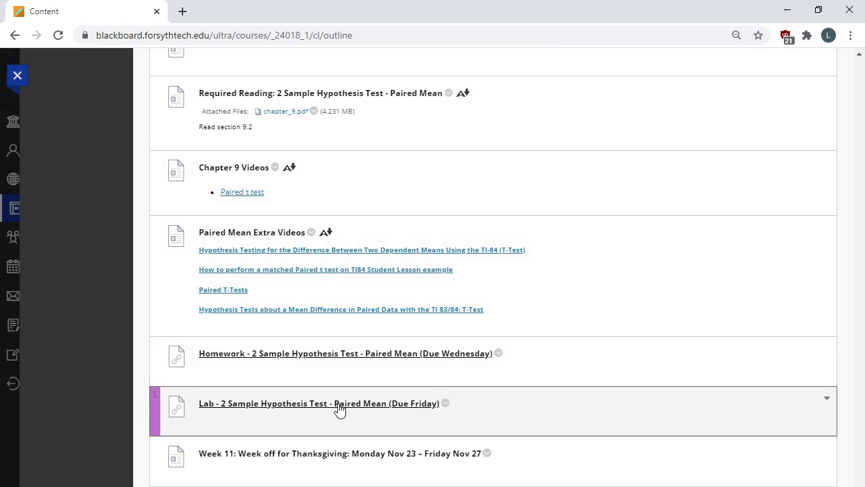
{"action": "left_click", "coordinate": [318, 403]}
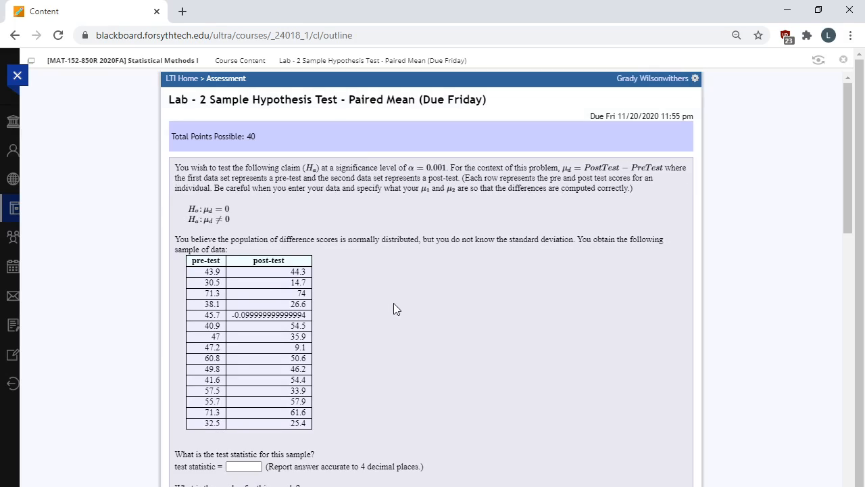
- Review the paired-mean lab questions and submit it with parts unanswered, scoring 0/40
{"action": "scroll", "scroll_direction": "down", "scroll_amount": 3}
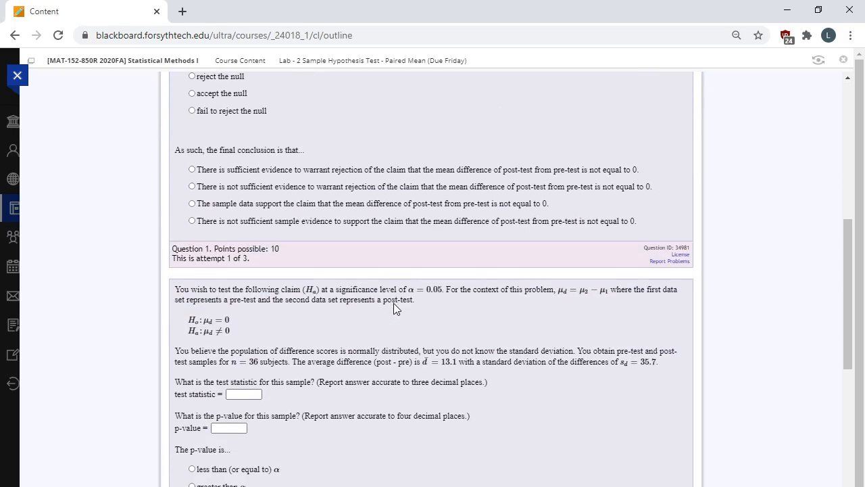
{"action": "scroll", "scroll_direction": "down", "scroll_amount": 3}
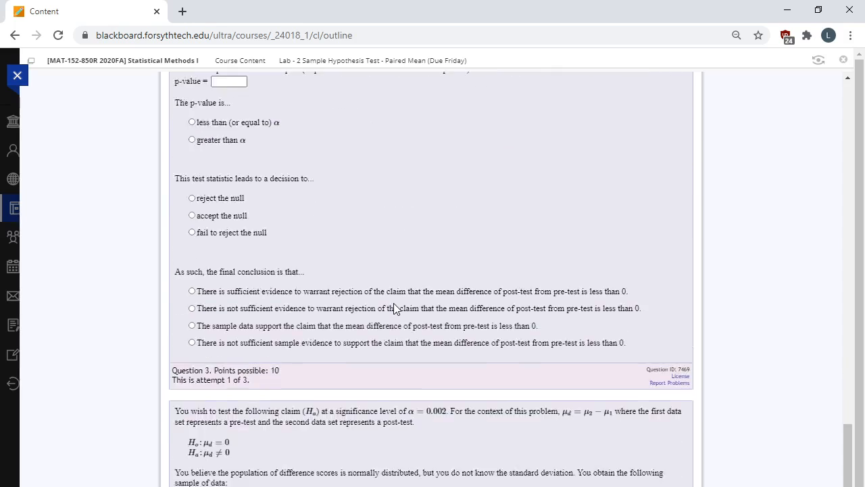
{"action": "scroll", "scroll_direction": "down", "scroll_amount": 3}
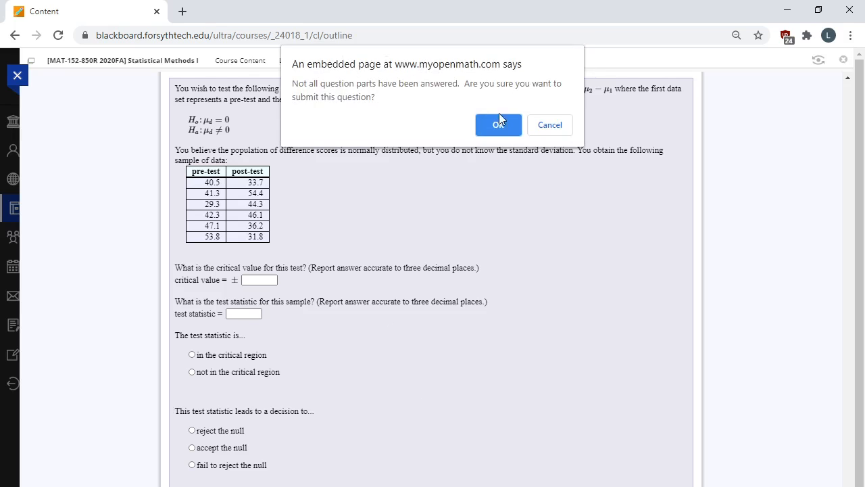
{"action": "left_click", "coordinate": [498, 124]}
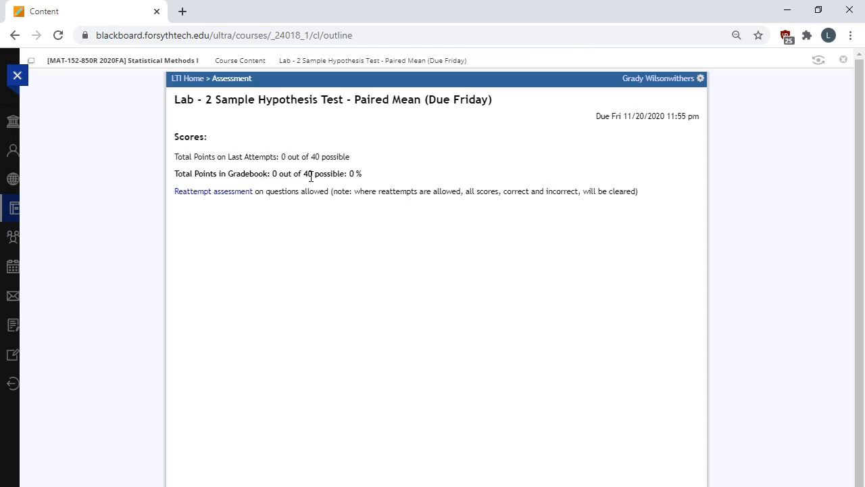
{"action": "left_click_drag", "start_coordinate": [318, 174], "coordinate": [363, 173]}
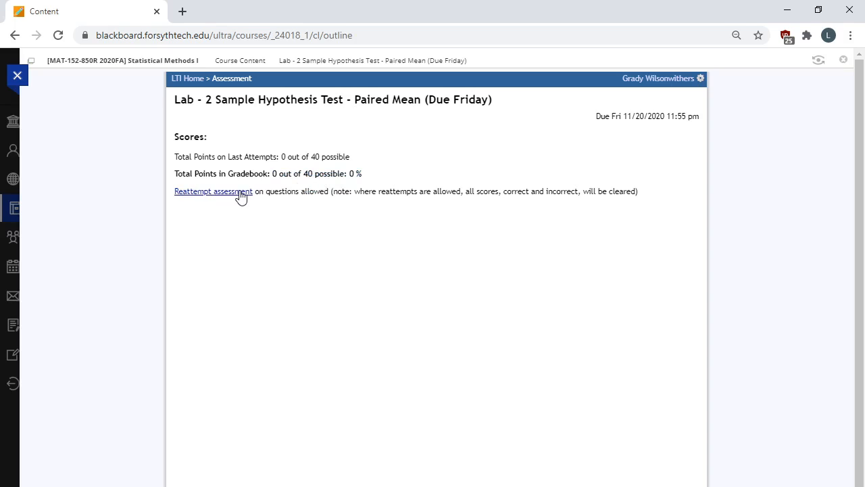
{"action": "mouse_move", "coordinate": [389, 164]}
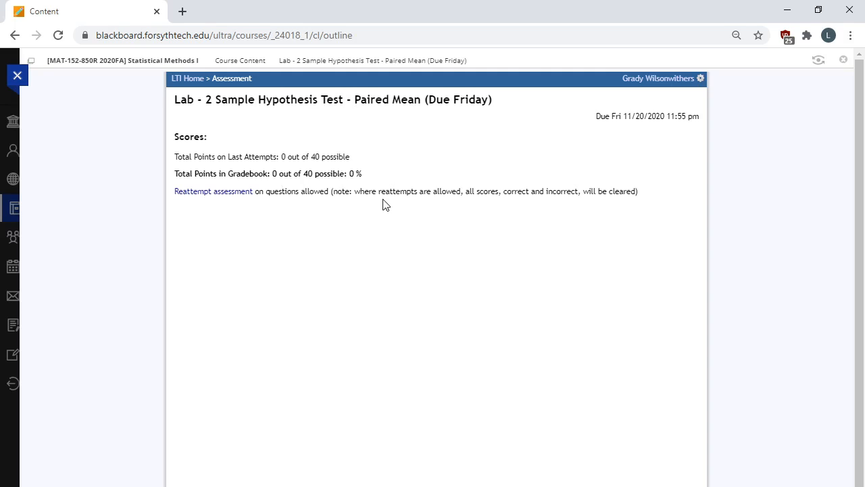
{"action": "mouse_move", "coordinate": [382, 206]}
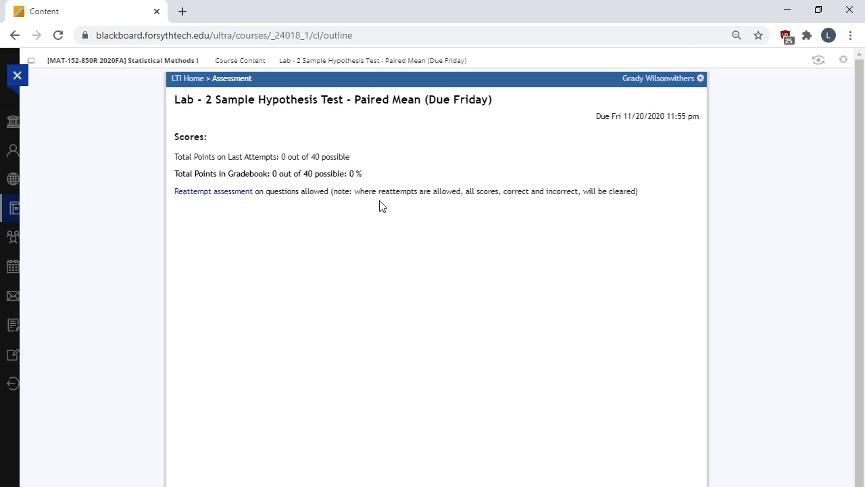
{"action": "mouse_move", "coordinate": [245, 69]}
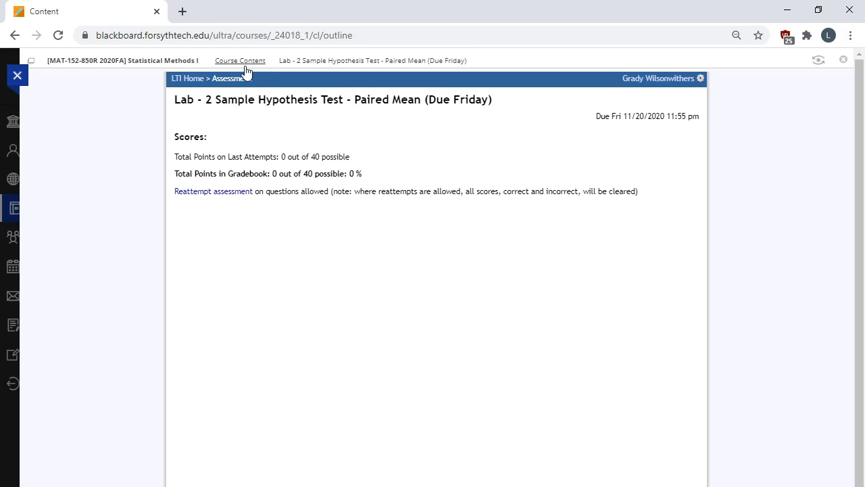
- Return via the Course Content breadcrumb and browse the Week 0 and Week 1 items
{"action": "left_click", "coordinate": [234, 60]}
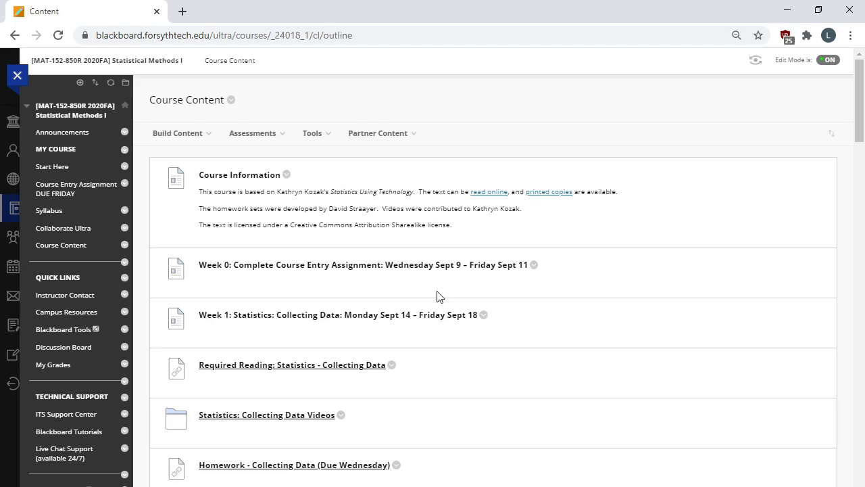
{"action": "scroll", "scroll_direction": "down", "scroll_amount": 3}
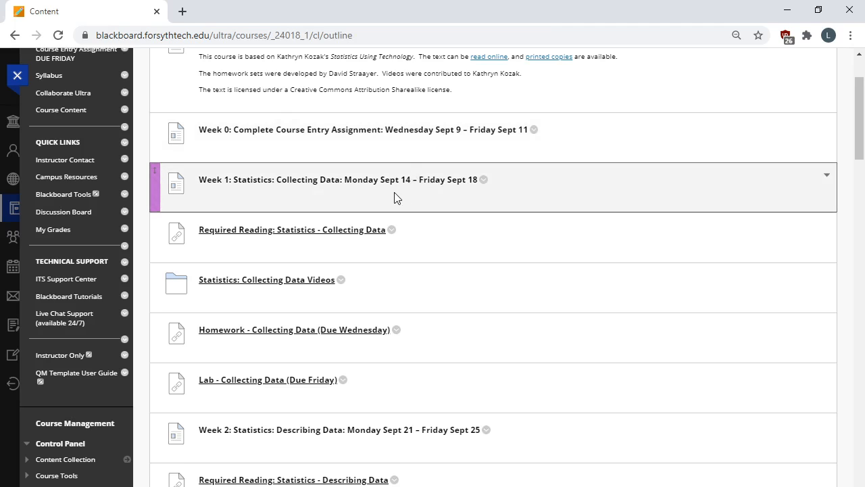
{"action": "mouse_move", "coordinate": [391, 198]}
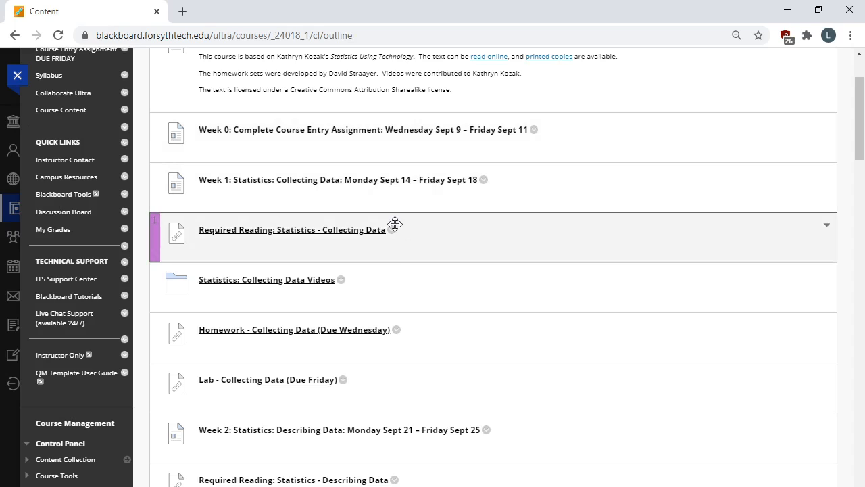
{"action": "mouse_move", "coordinate": [353, 335]}
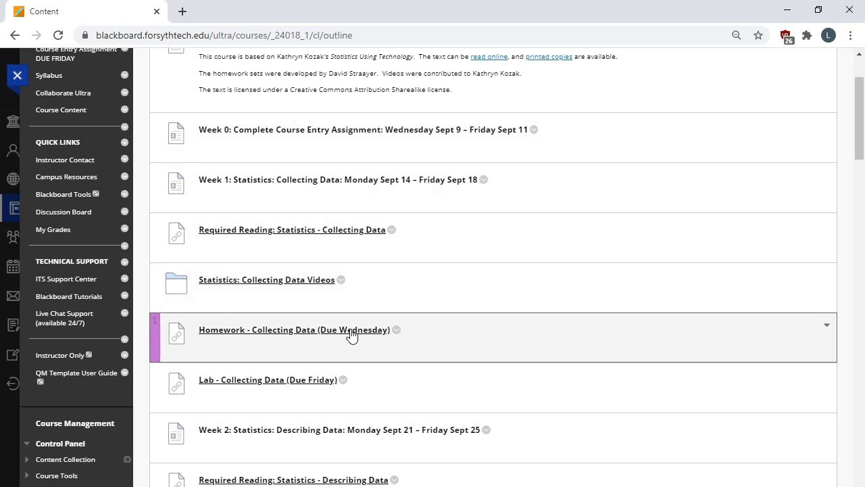
- Open the Collecting Data homework and view questions 15 and 17 on sampling methods
{"action": "left_click", "coordinate": [296, 329]}
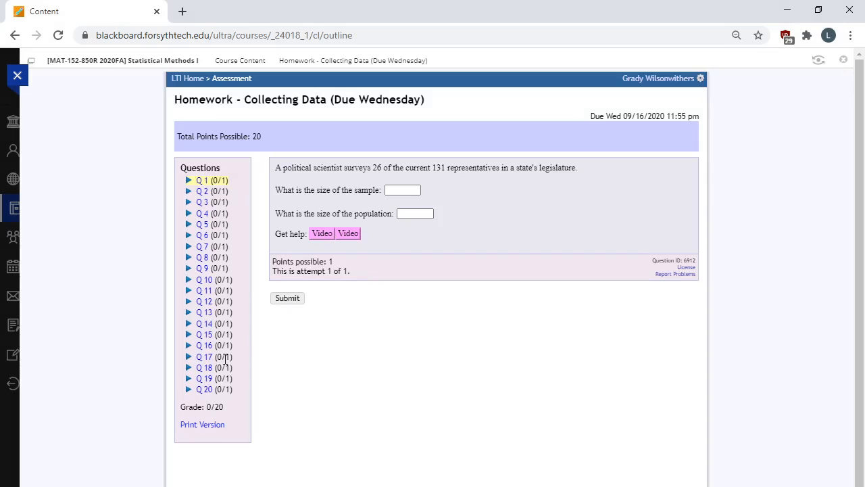
{"action": "mouse_move", "coordinate": [208, 338]}
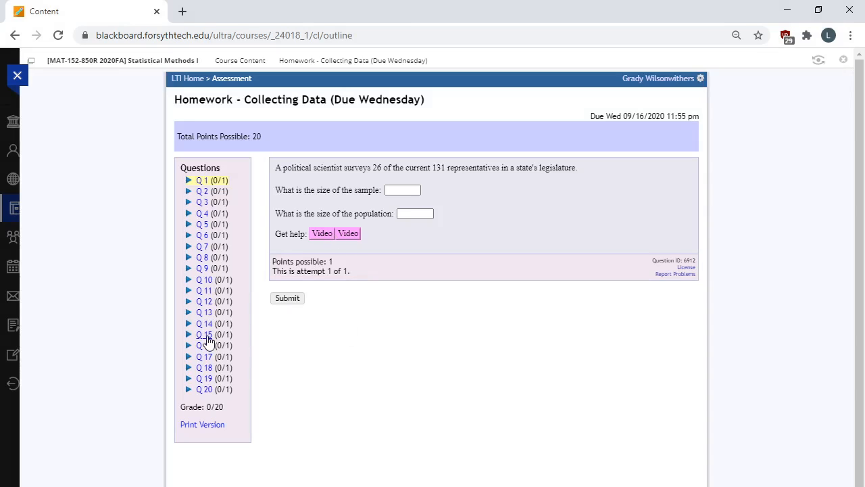
{"action": "left_click", "coordinate": [203, 334]}
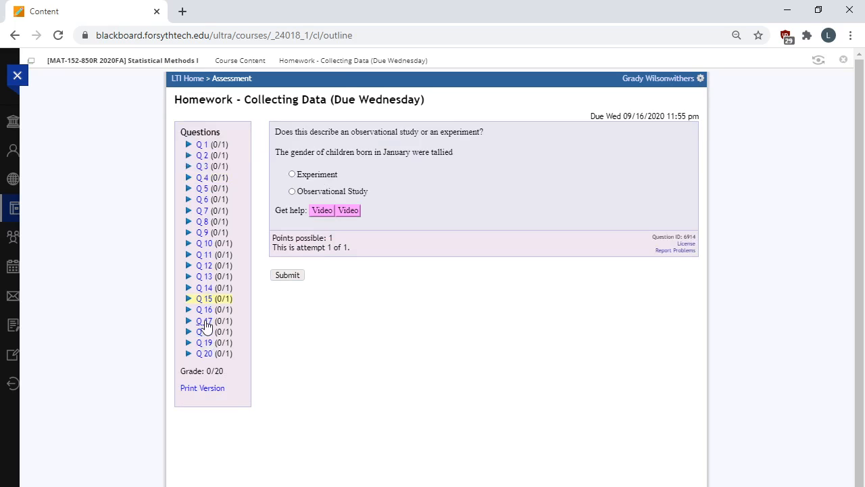
{"action": "left_click", "coordinate": [204, 320]}
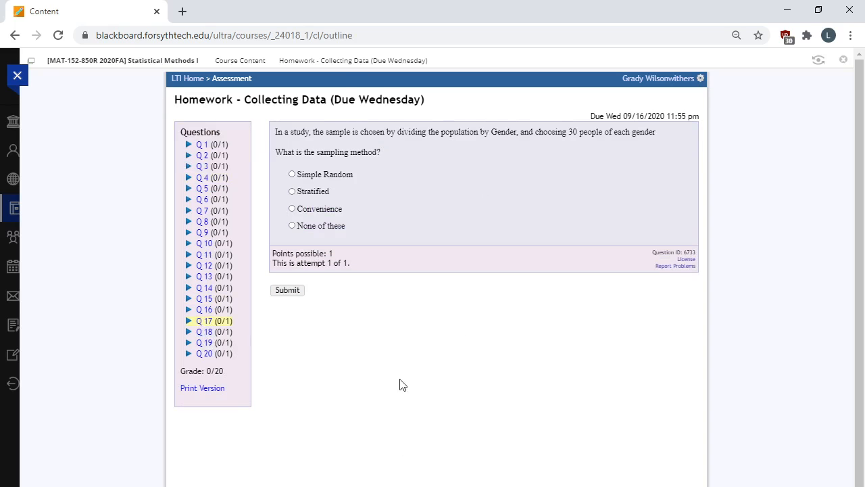